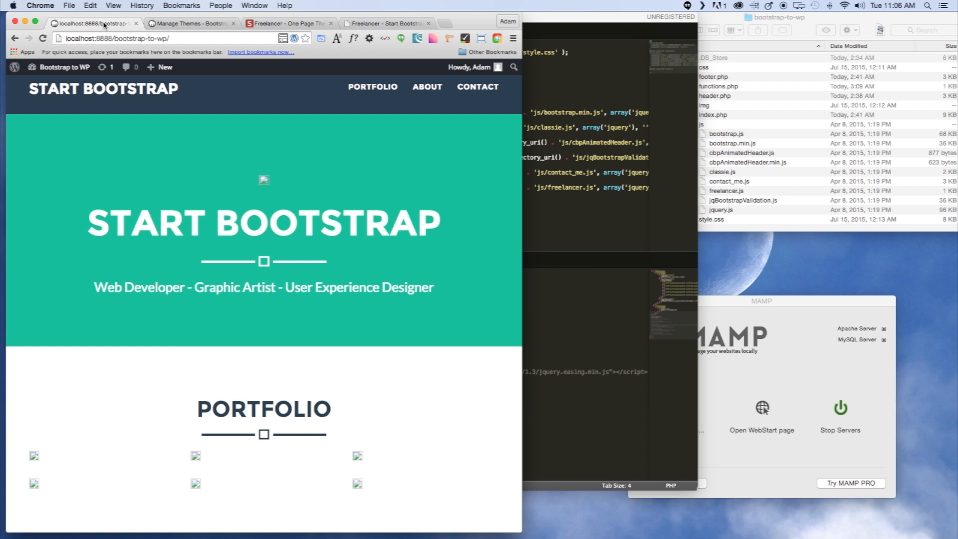
Save functions.php, then bring up index.php and header.php in the two editor panes
scroll(down, 3)
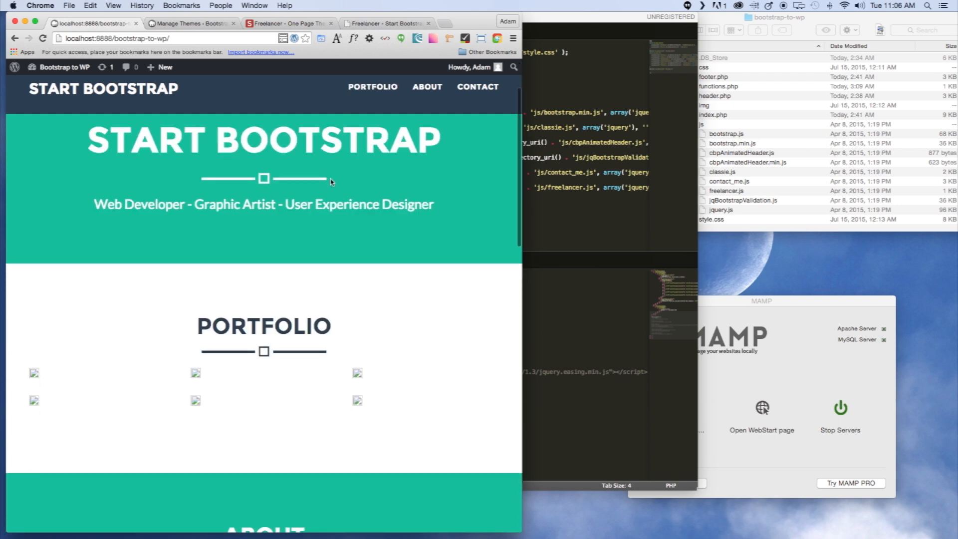
scroll(down, 3)
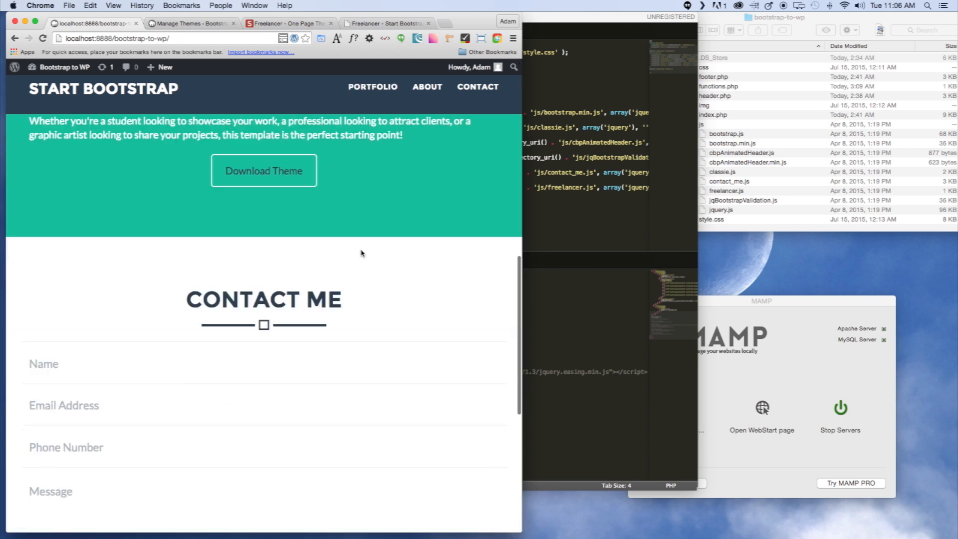
scroll(down, 3)
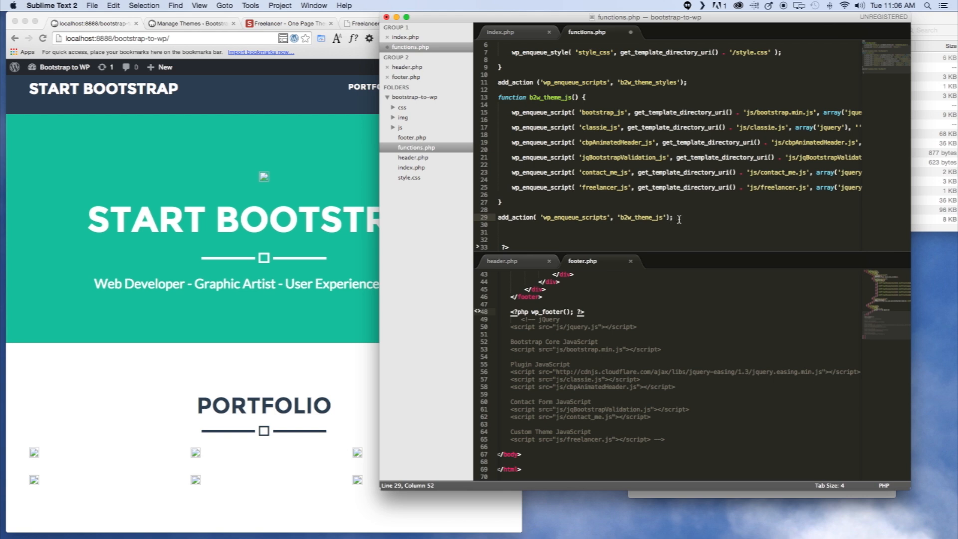
key(cmd+s)
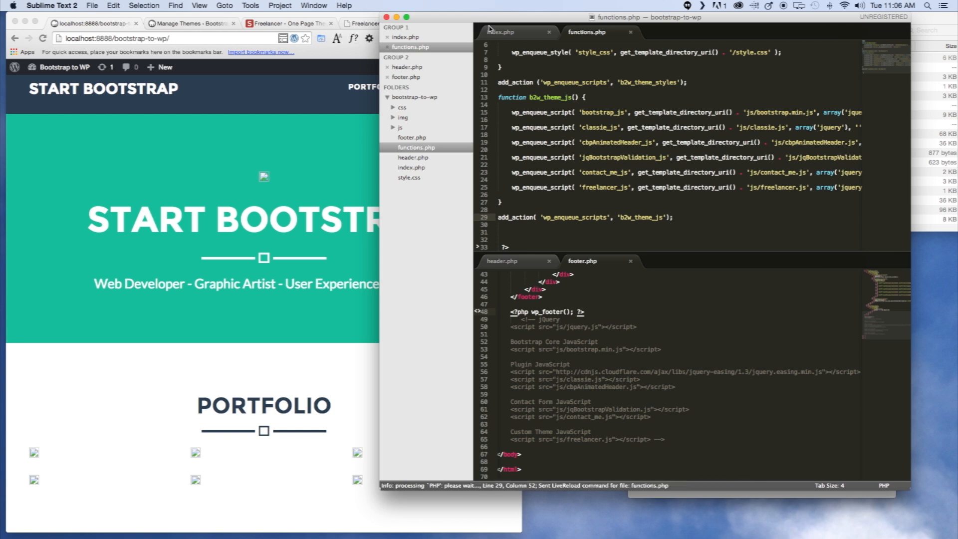
click(501, 32)
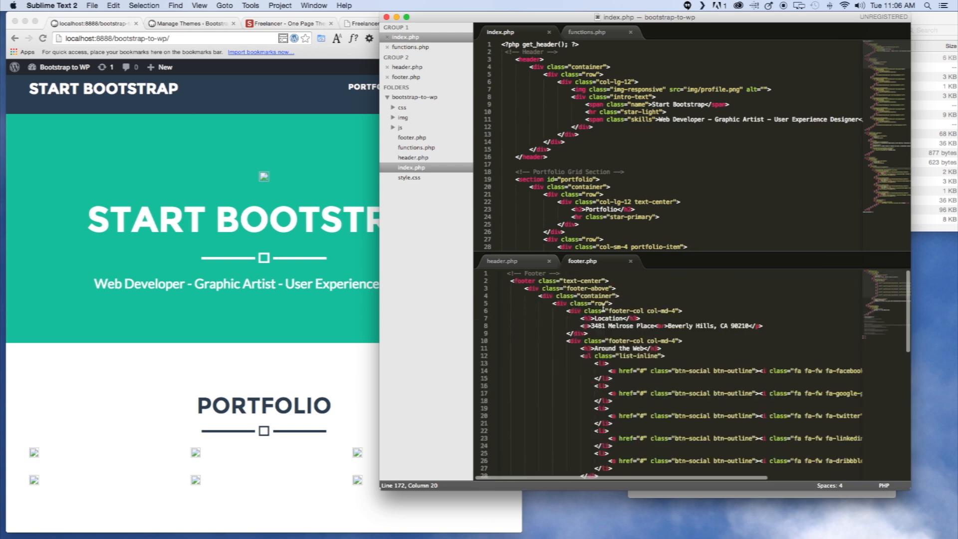
click(502, 261)
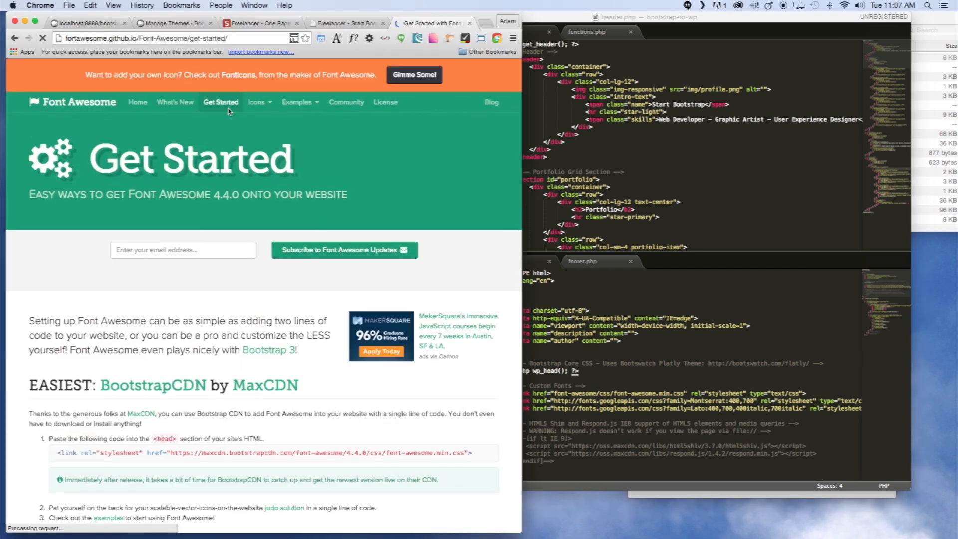
Scroll the Font Awesome Get Started page down to the BootstrapCDN stylesheet snippet
scroll(down, 3)
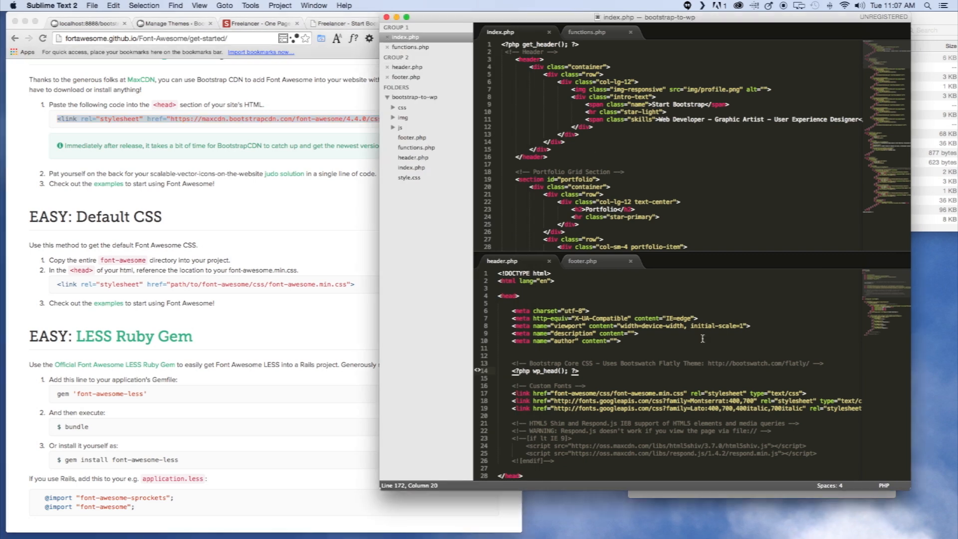
Point header.php's Font Awesome link at the BootstrapCDN 4.4.0 font-awesome.min.css and save
scroll(down, 3)
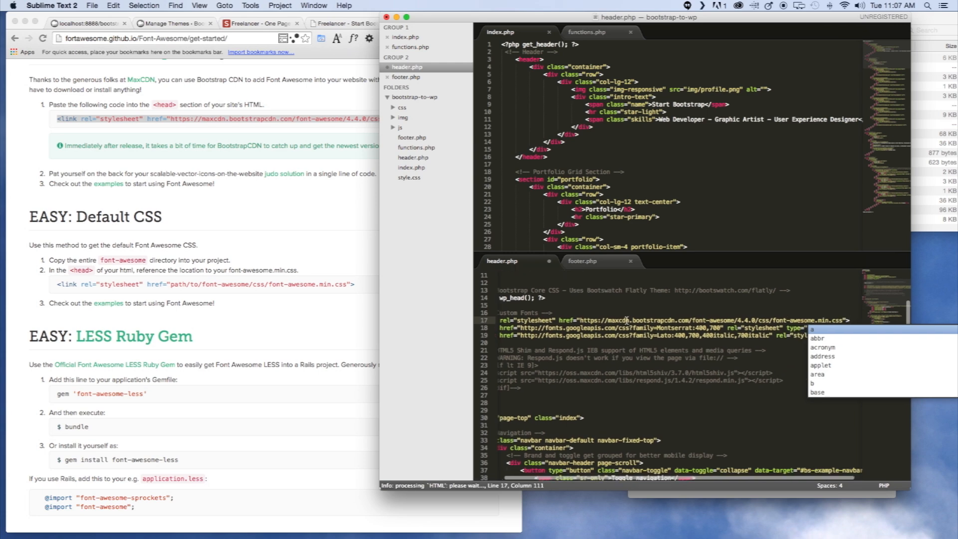
key(cmd+s)
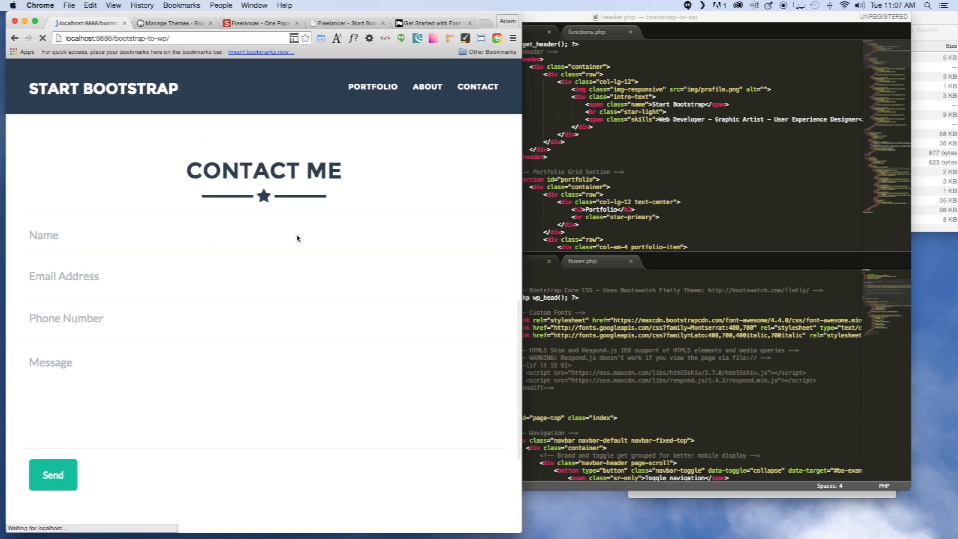
Scroll the reloaded local theme page to check the star icons in the section dividers
scroll(down, 3)
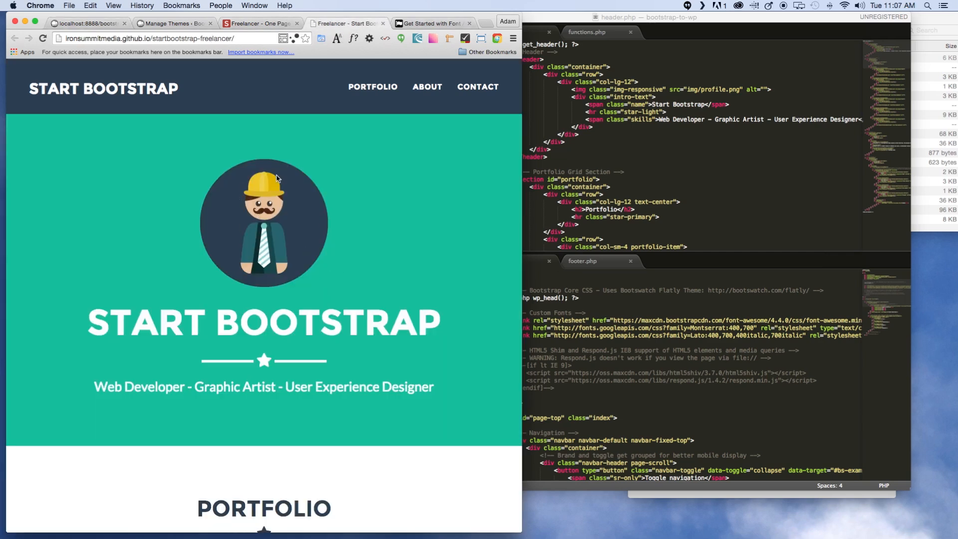
mouse_move(301, 211)
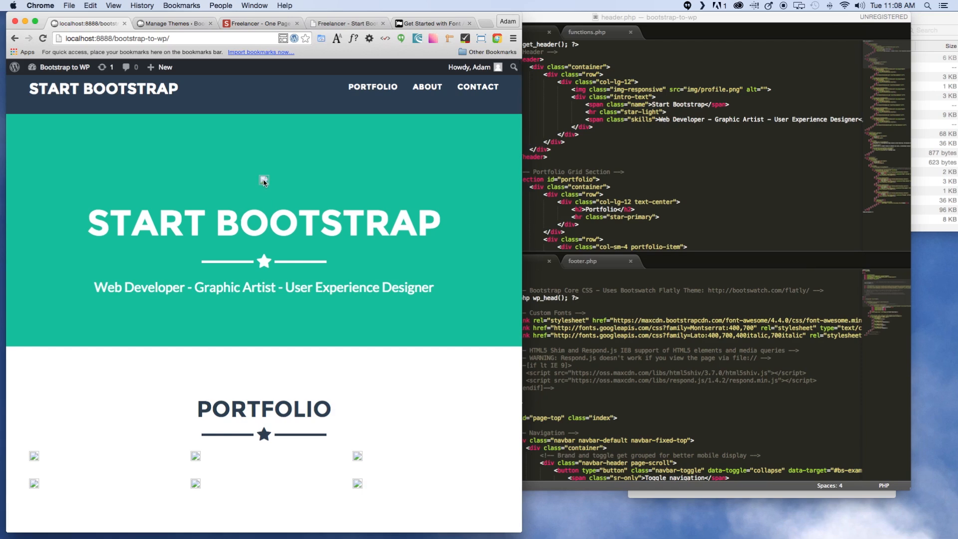
Inspect the broken hero image to reveal its relative img/profile.png source
right_click(263, 182)
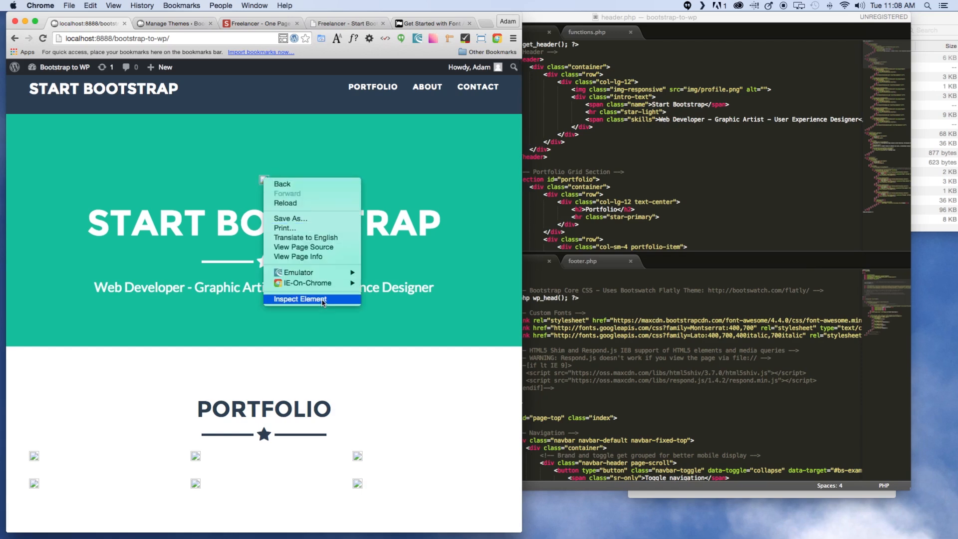
click(299, 300)
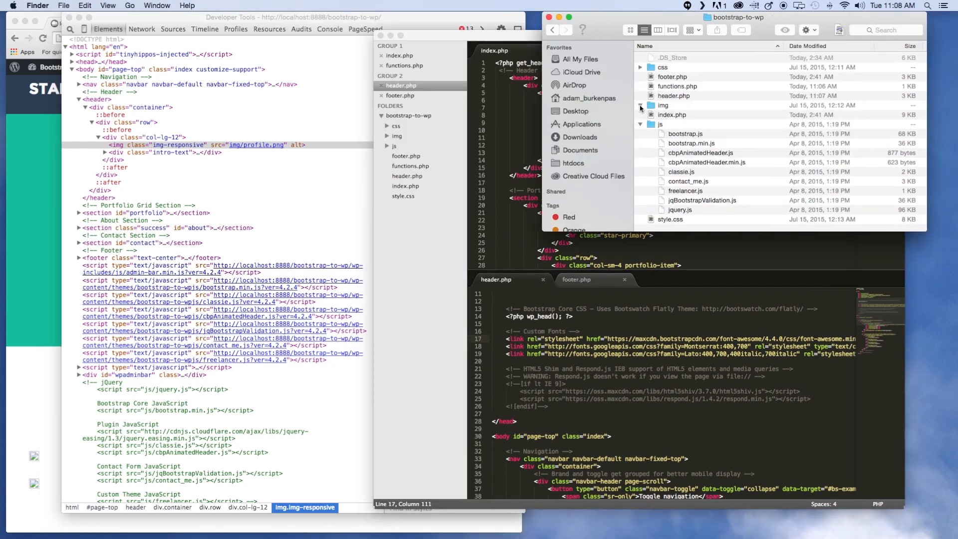
Expand the theme's img folder in Finder to show profile.png and the portfolio folder
click(641, 106)
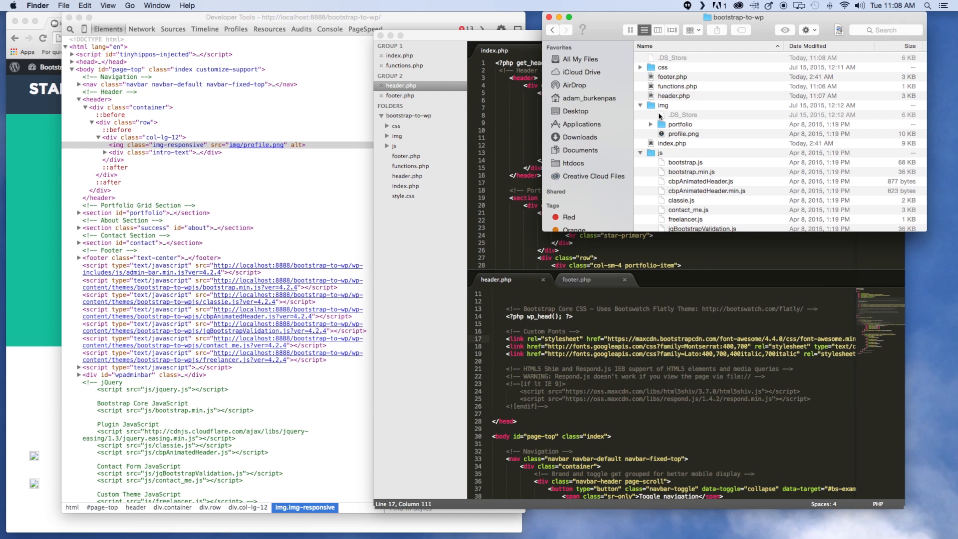
mouse_move(688, 299)
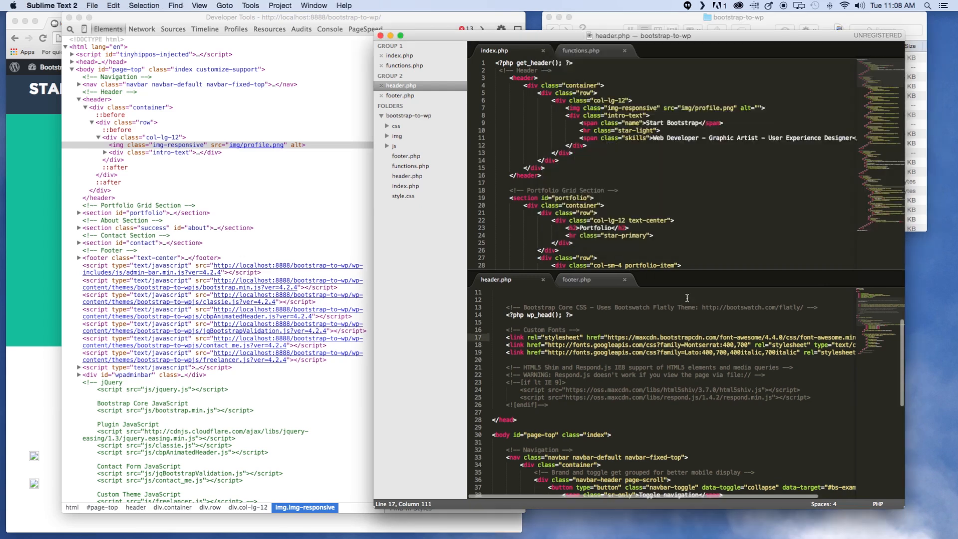
Prefix the hero img src with <?php get_template_directory_uri(); ?>, checking functions.php for the call
scroll(down, 3)
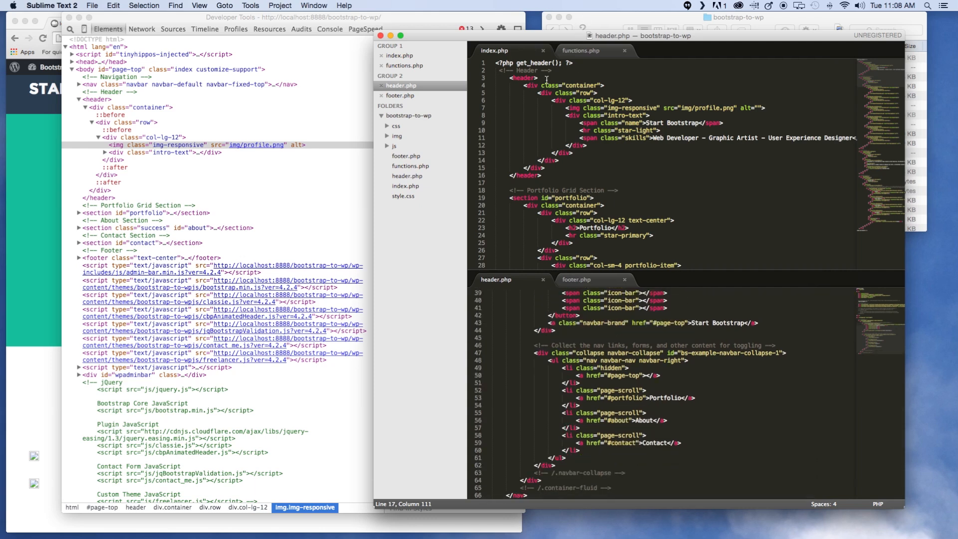
scroll(down, 3)
text(<?php  ?>)
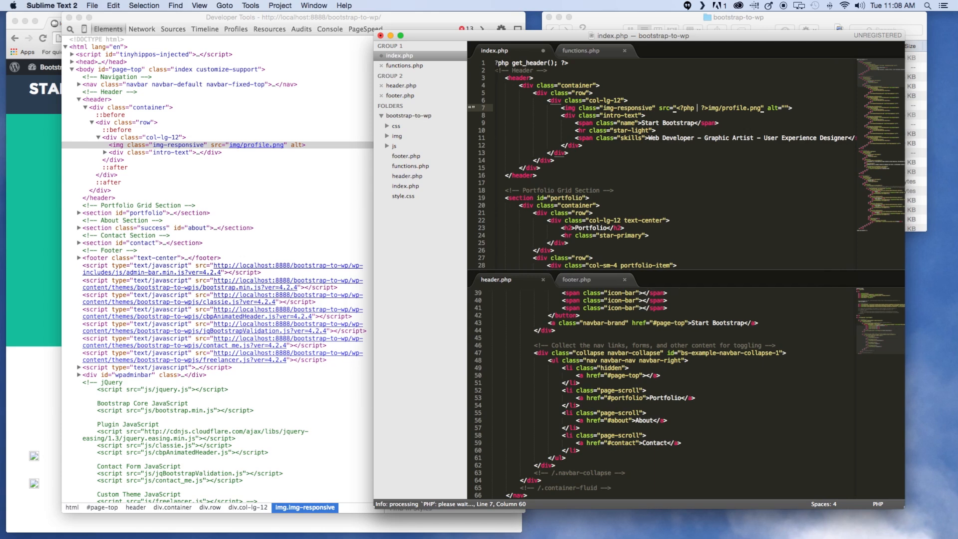
text(get)
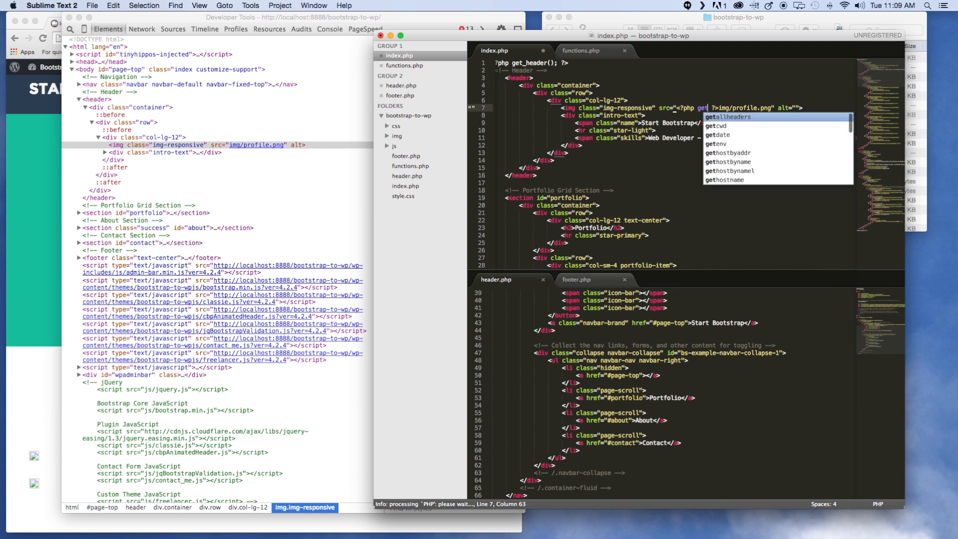
text(_)
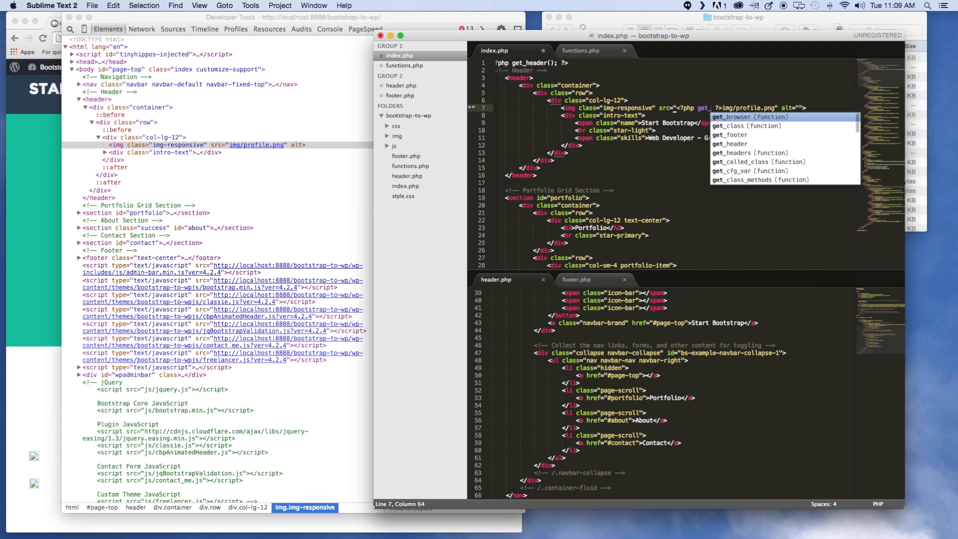
text(template_directory_uri();)
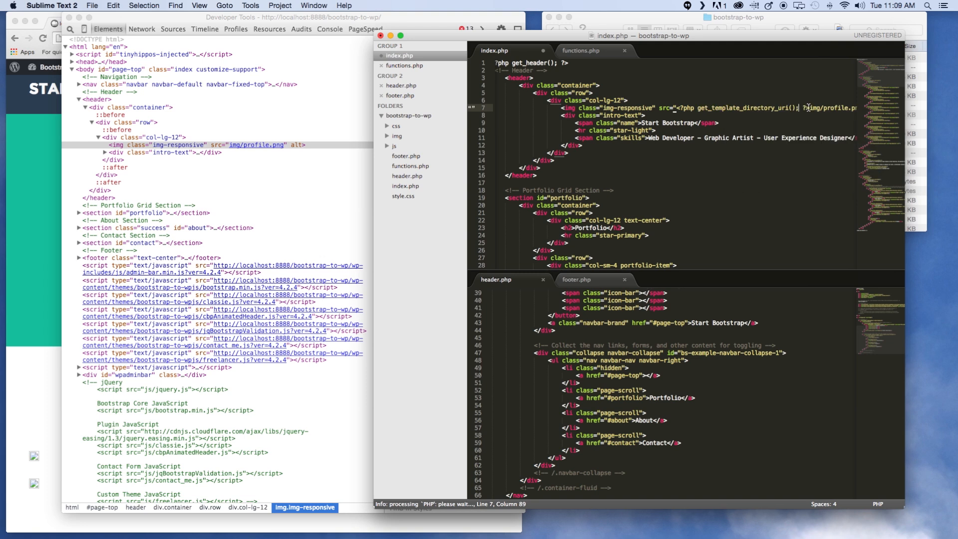
scroll(down, 3)
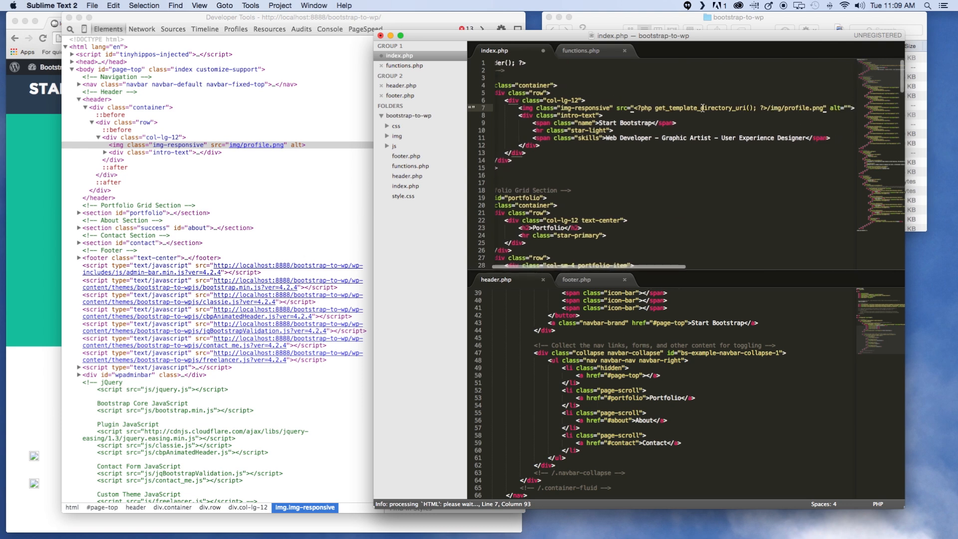
click(581, 50)
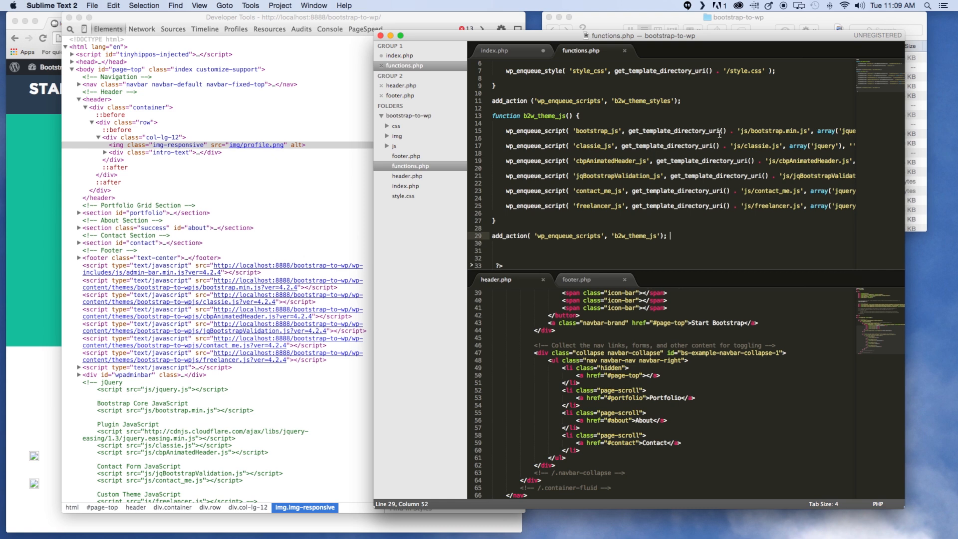
click(494, 50)
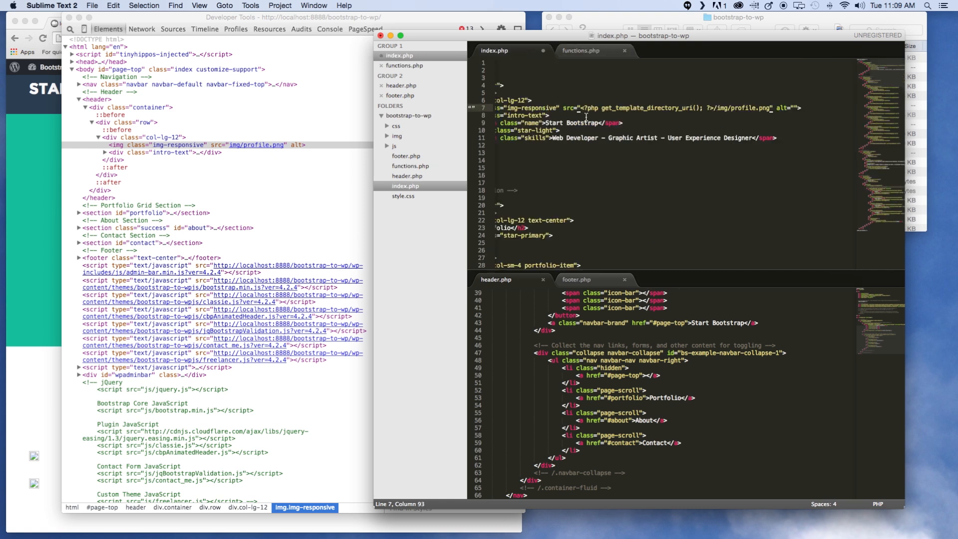
mouse_move(696, 99)
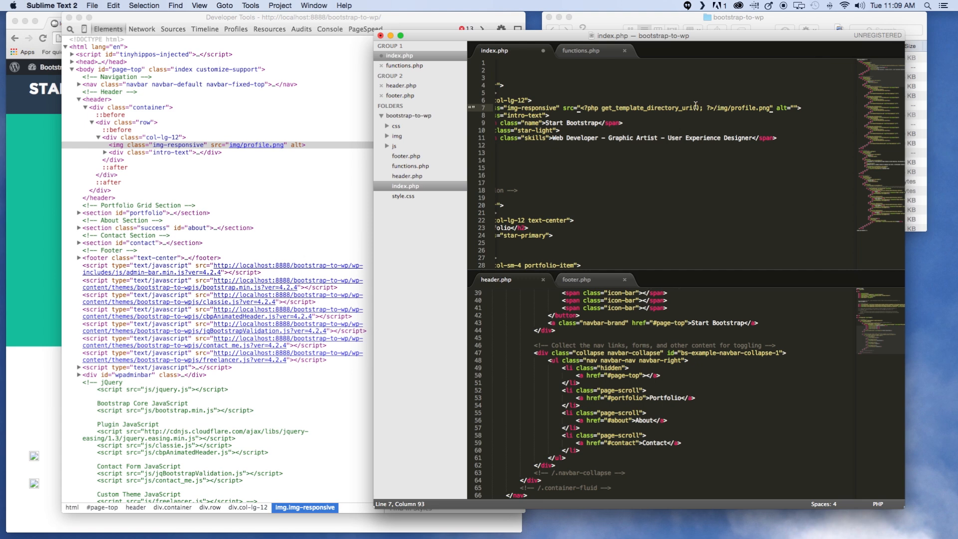
mouse_move(714, 113)
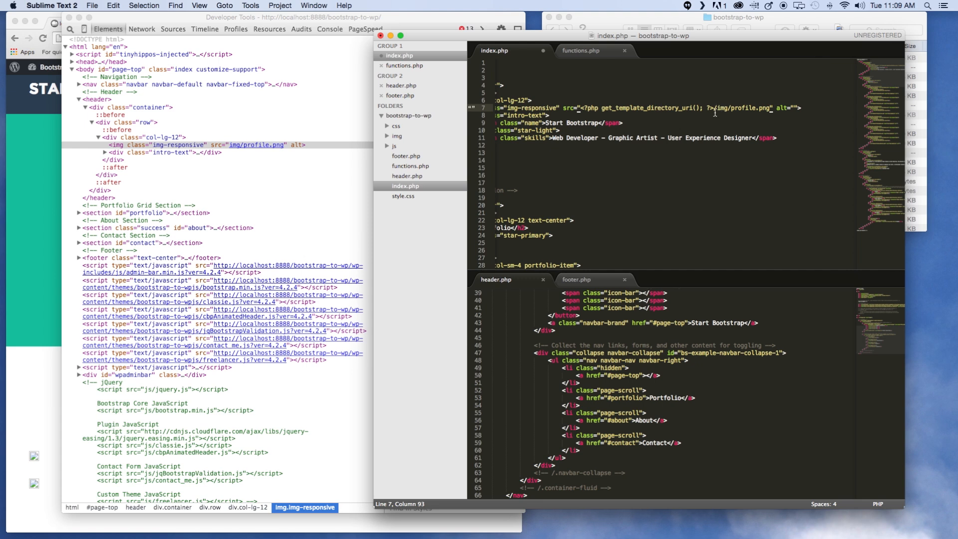
mouse_move(778, 108)
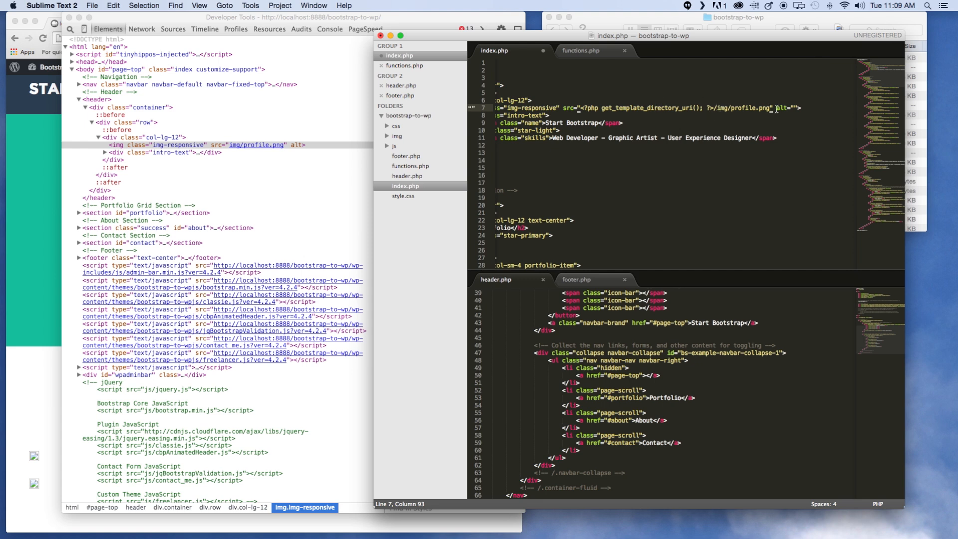
mouse_move(46, 173)
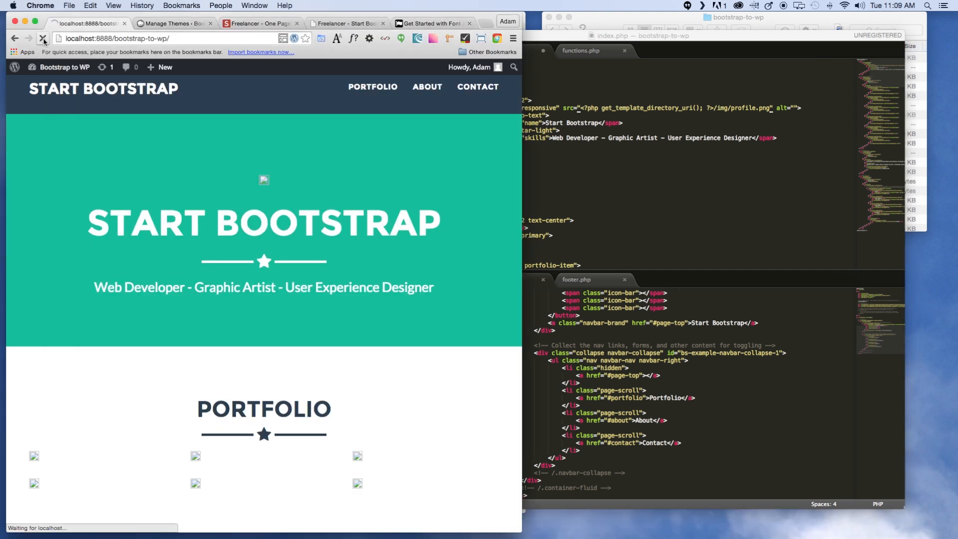
Reload the local page and inspect the still-broken hero image, whose src reads img/profile.png
click(44, 37)
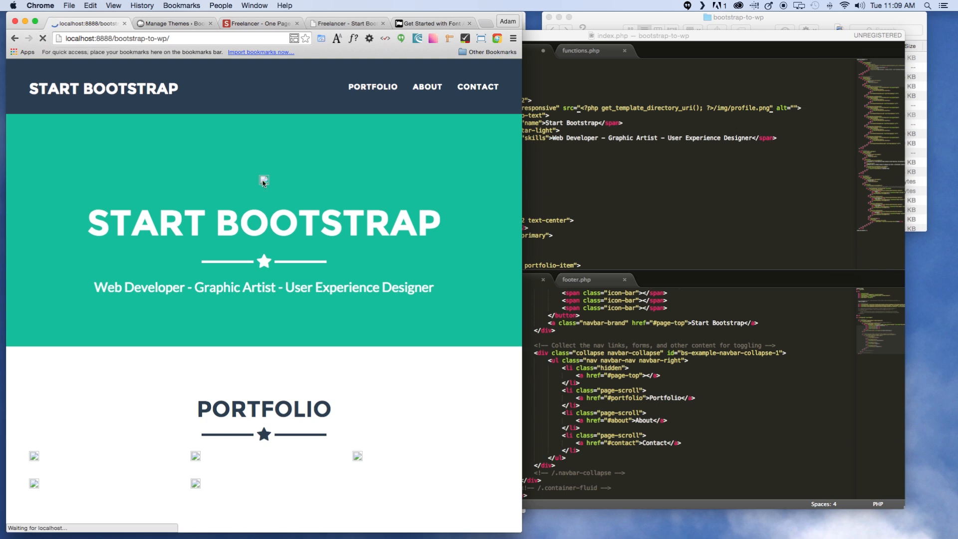
right_click(264, 182)
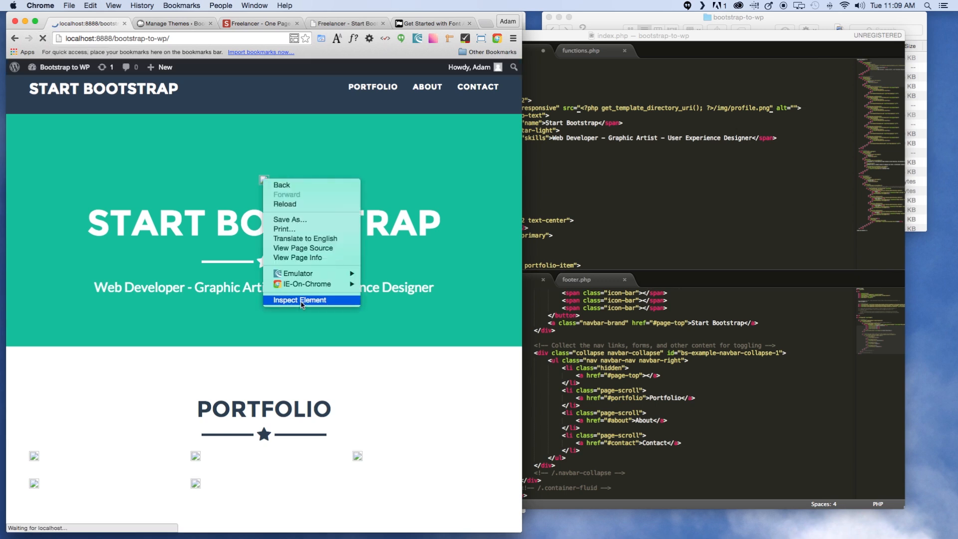
click(300, 299)
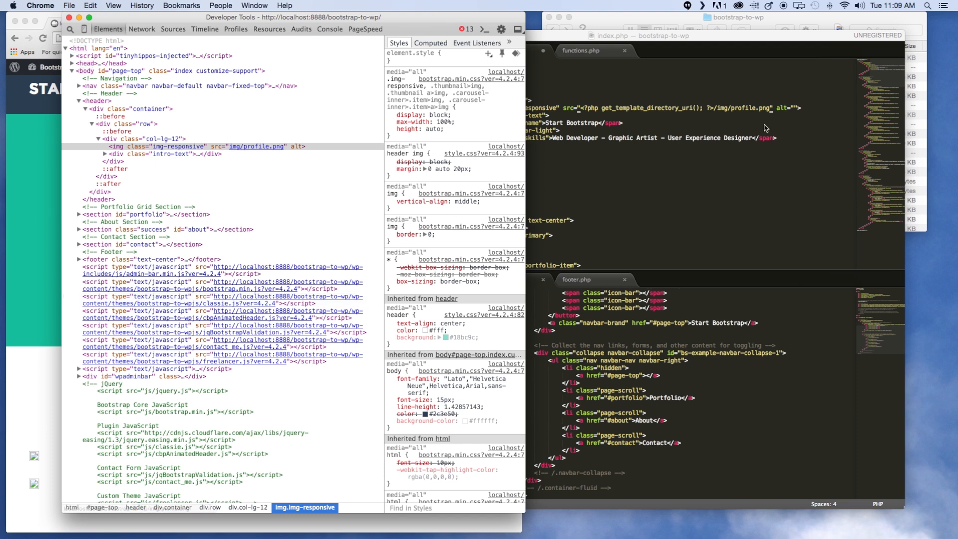
mouse_move(599, 112)
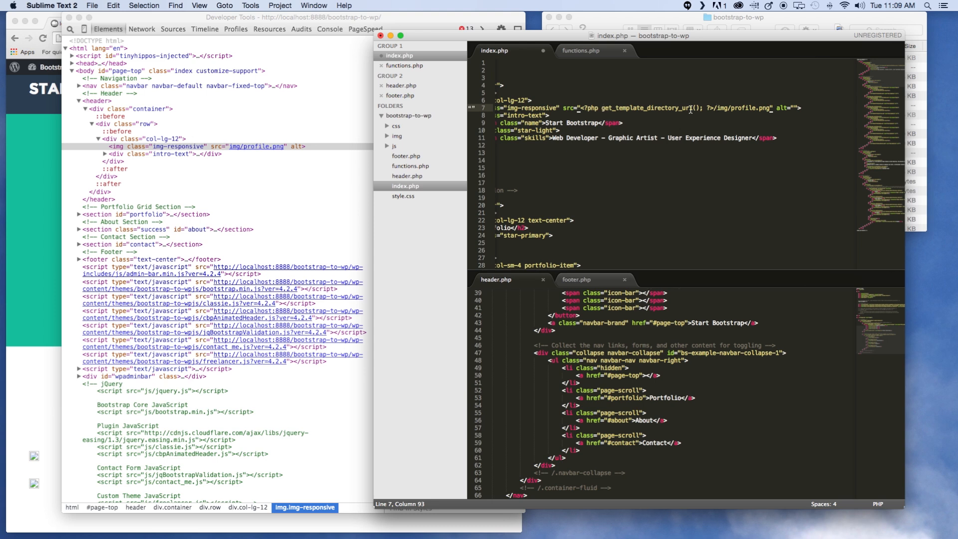
mouse_move(720, 101)
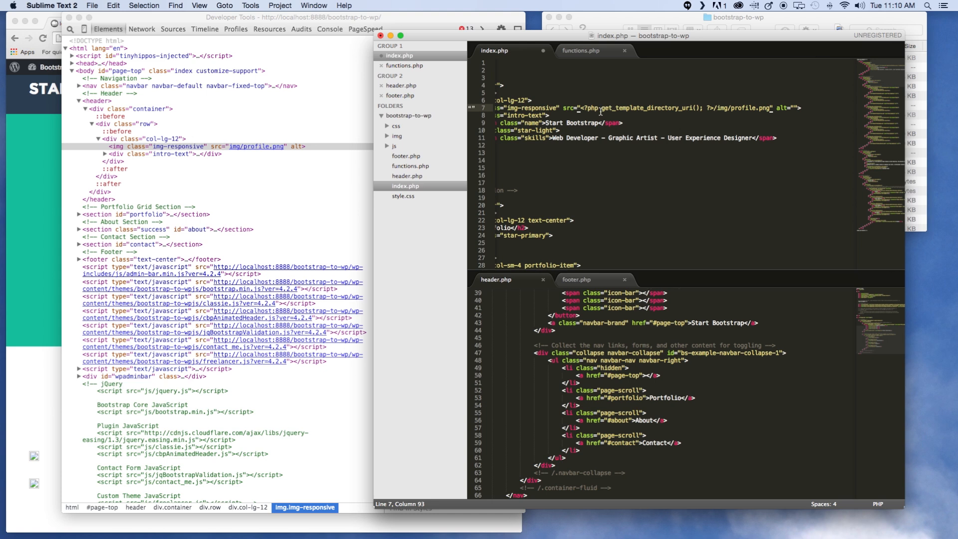
Add echo before get_template_directory_uri() in the img src PHP tag
text(echo)
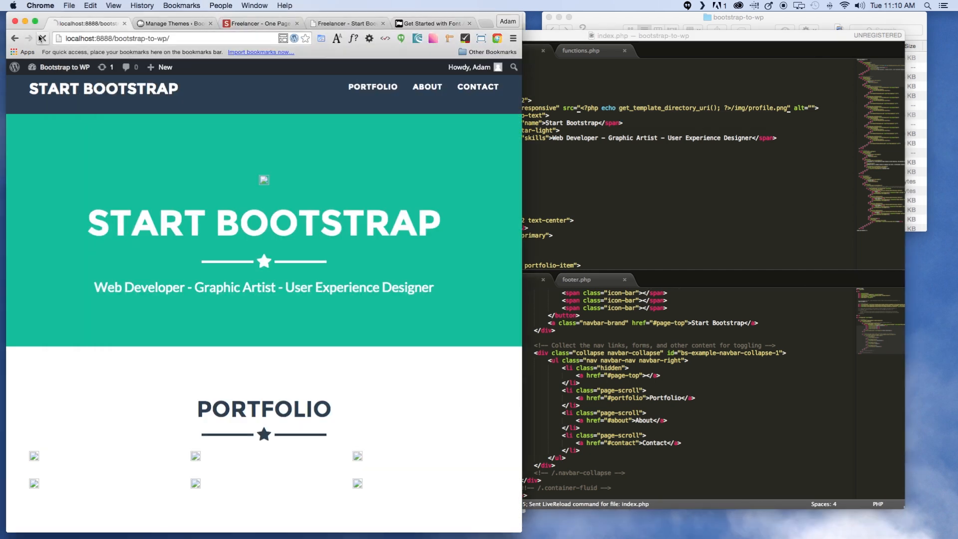
Reload and inspect the now-visible profile image, confirming its src uses the theme directory URL
click(43, 38)
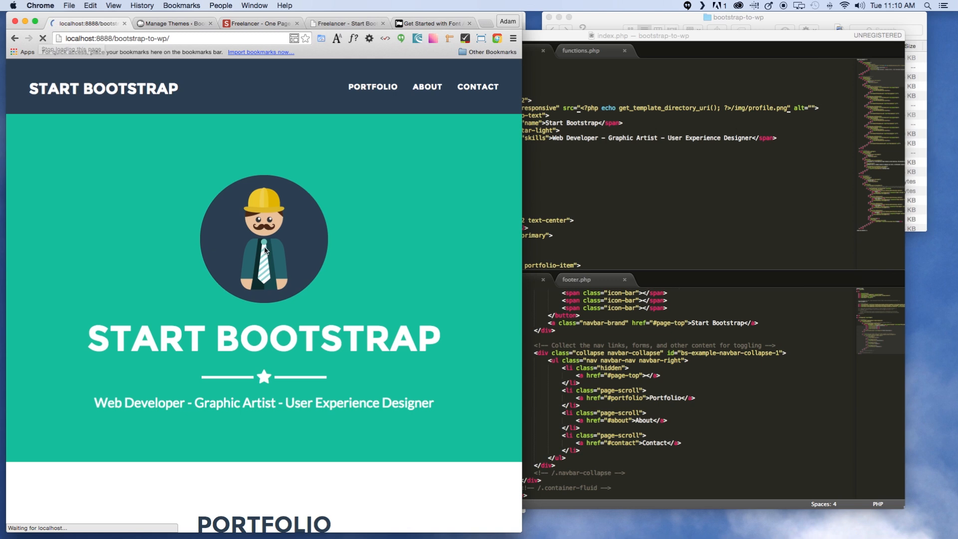
right_click(266, 252)
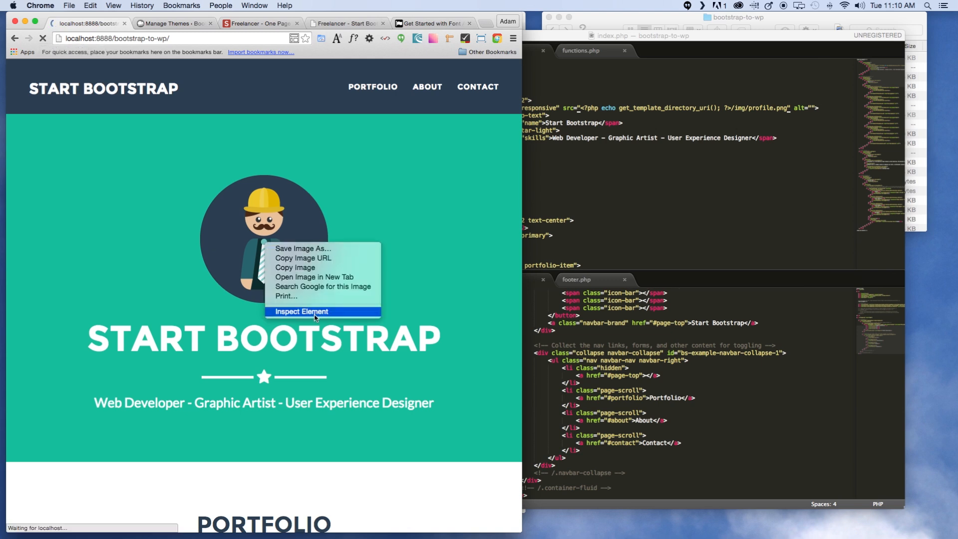
click(301, 312)
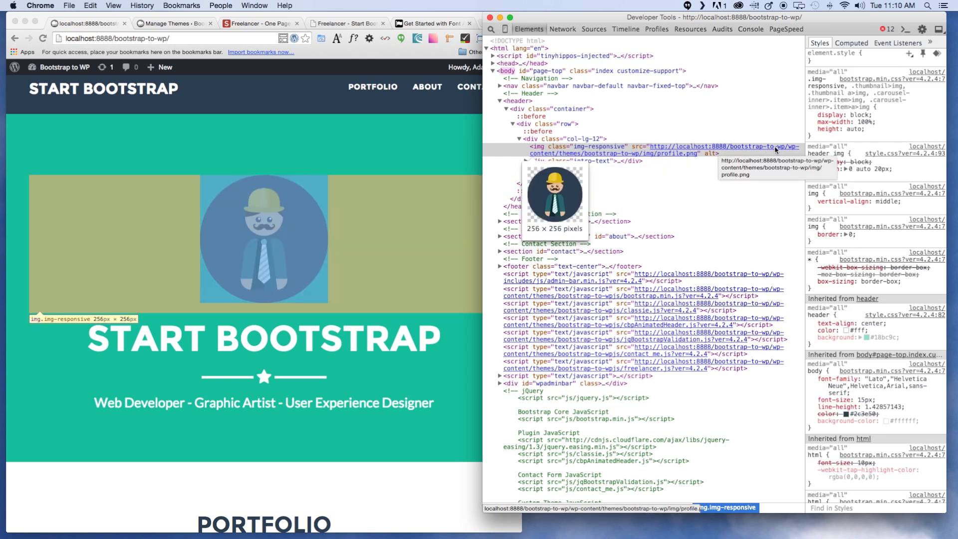
mouse_move(763, 150)
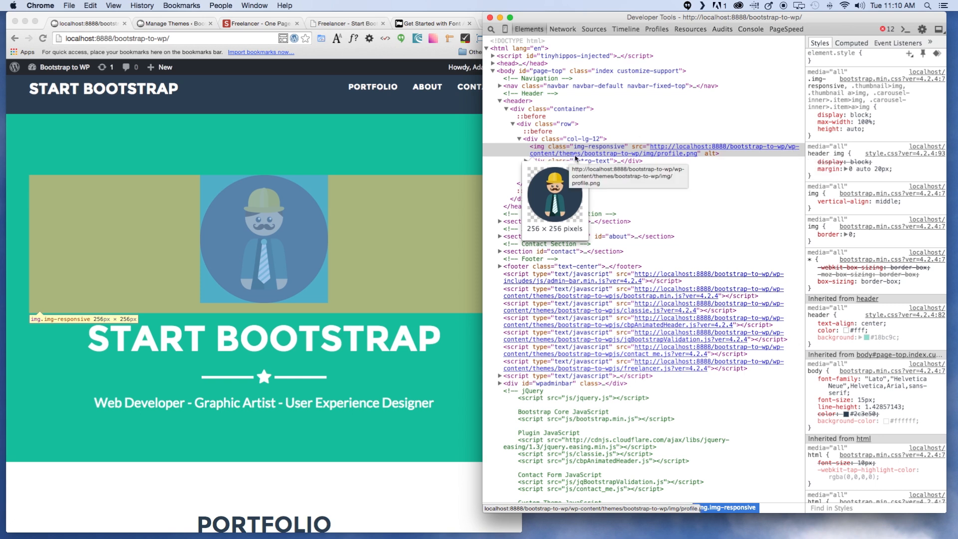
mouse_move(656, 157)
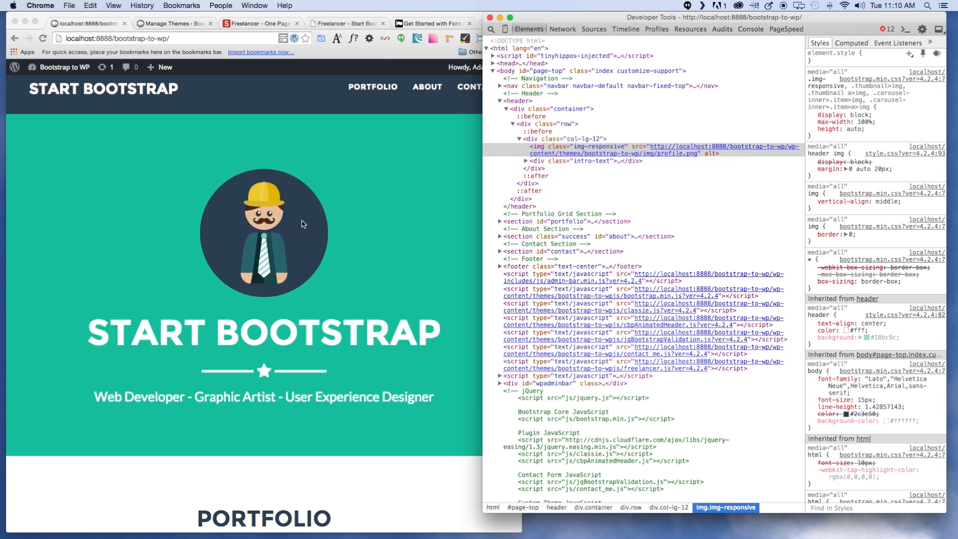
scroll(down, 3)
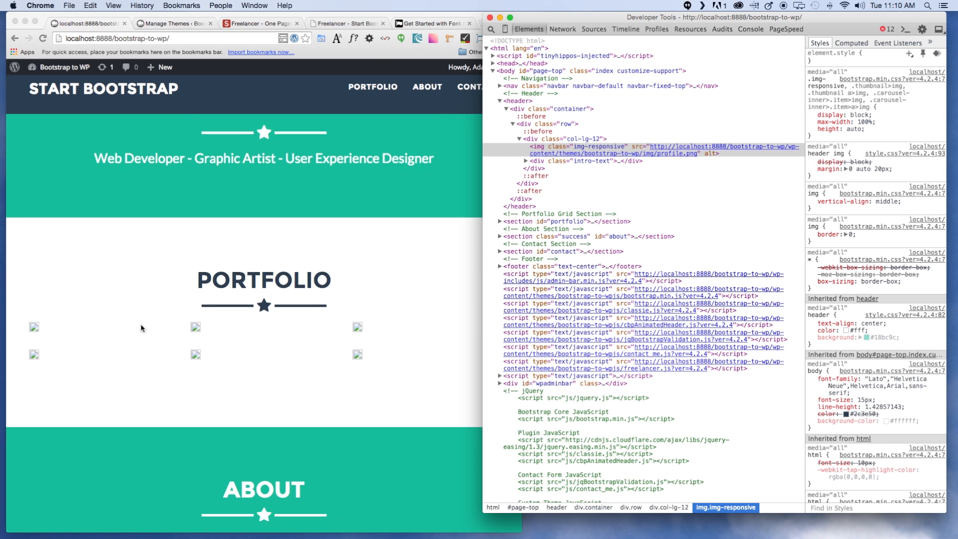
mouse_move(420, 319)
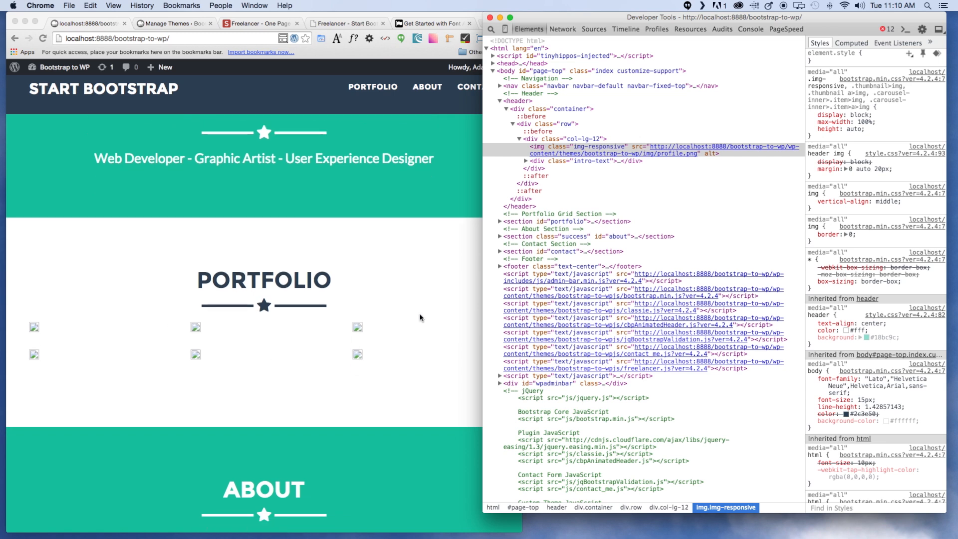
mouse_move(409, 312)
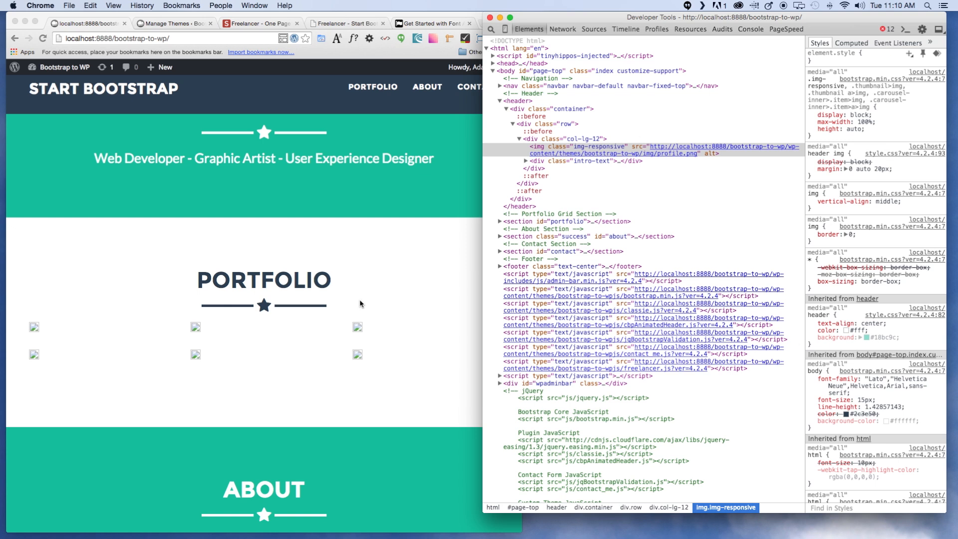
mouse_move(366, 271)
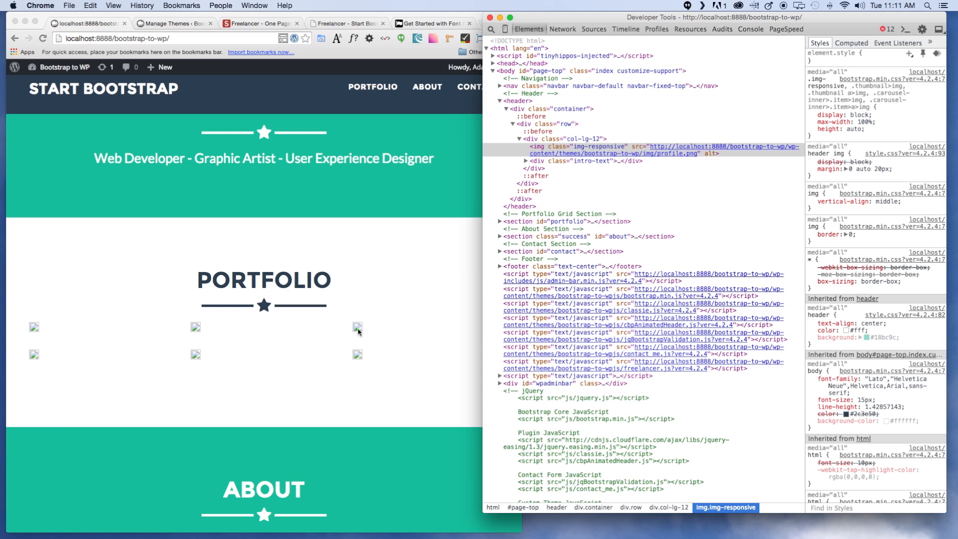
mouse_move(265, 319)
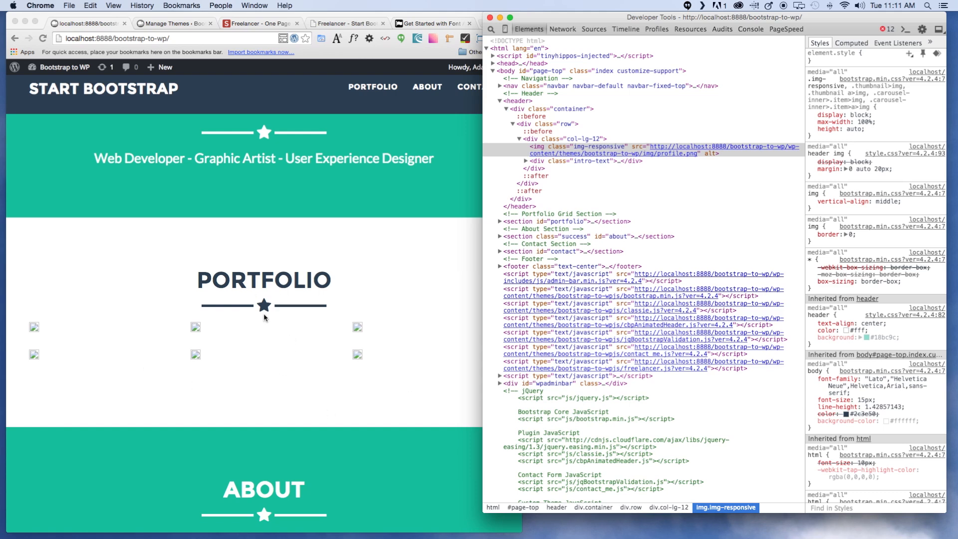
mouse_move(307, 296)
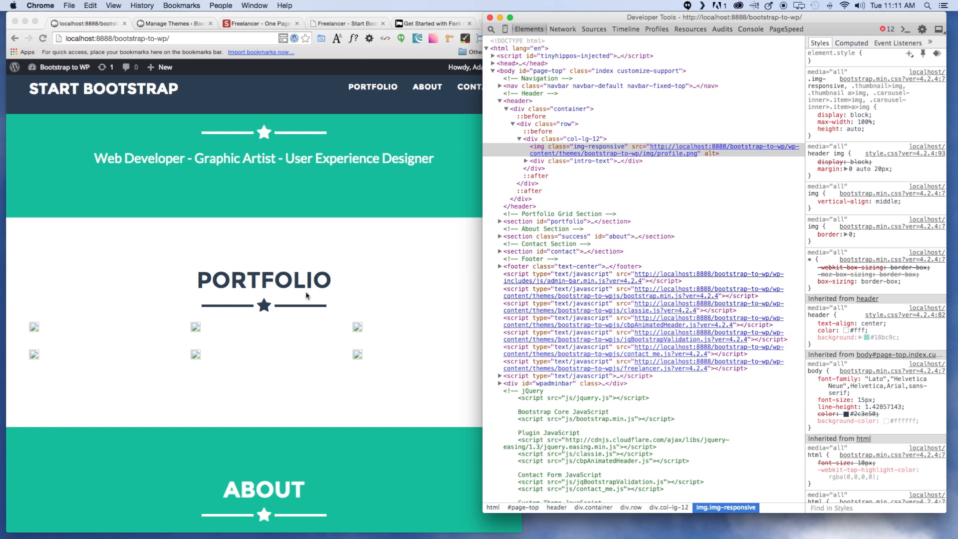
mouse_move(340, 287)
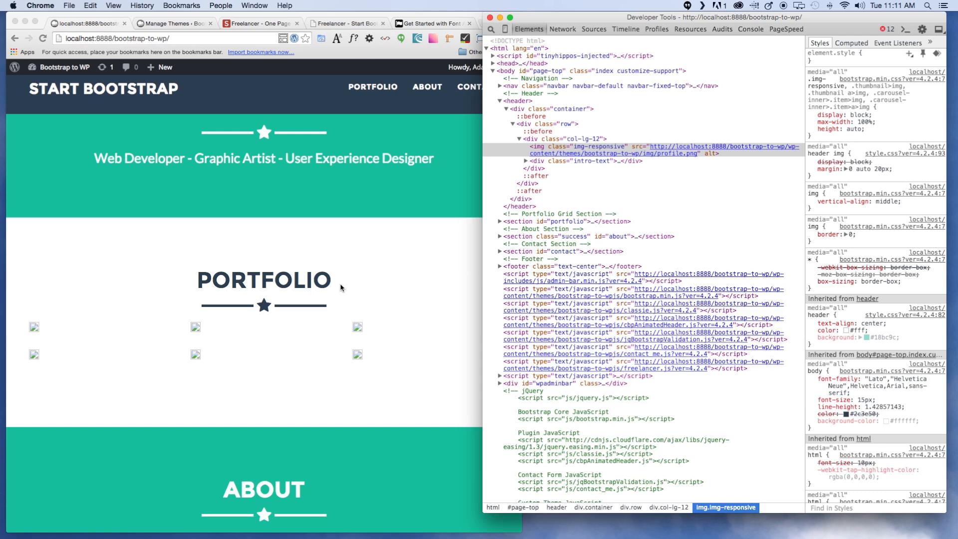
scroll(down, 3)
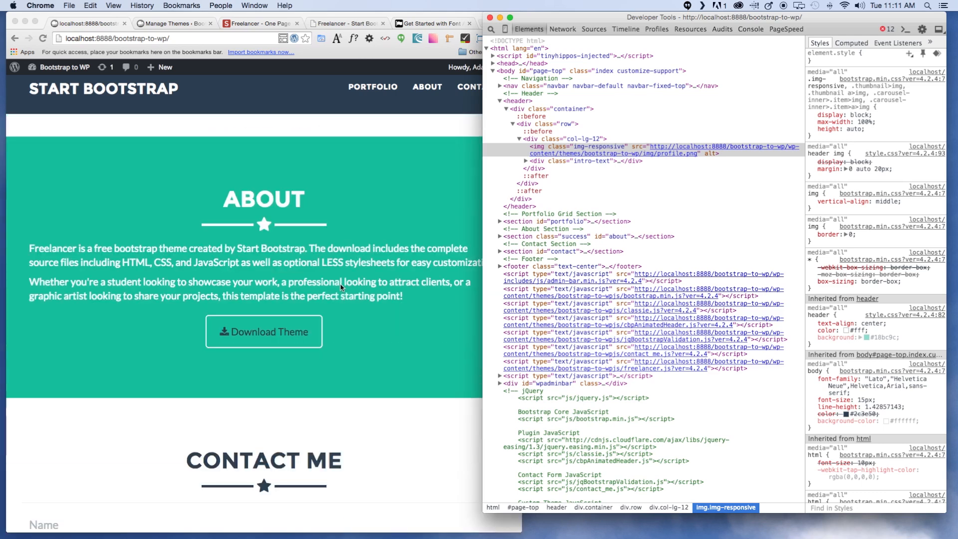
scroll(down, 3)
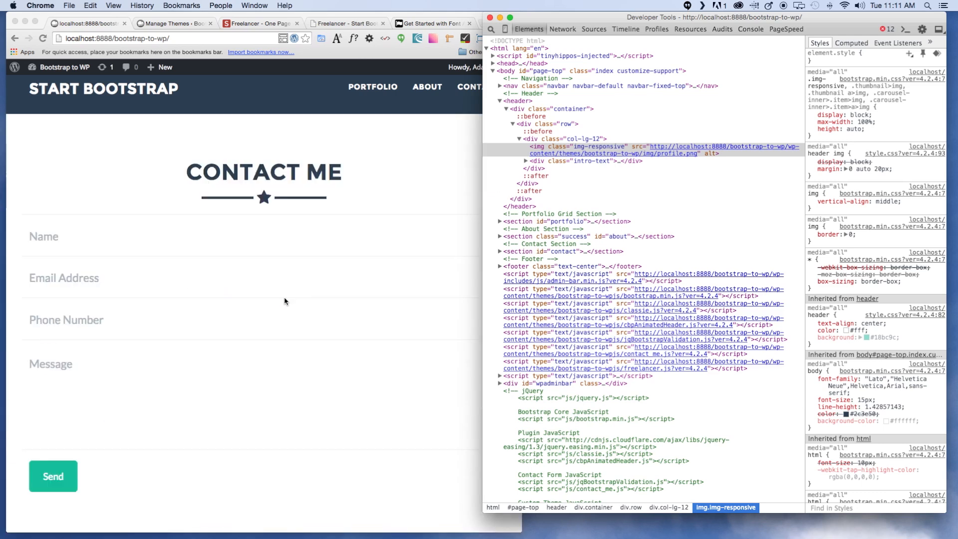
scroll(down, 3)
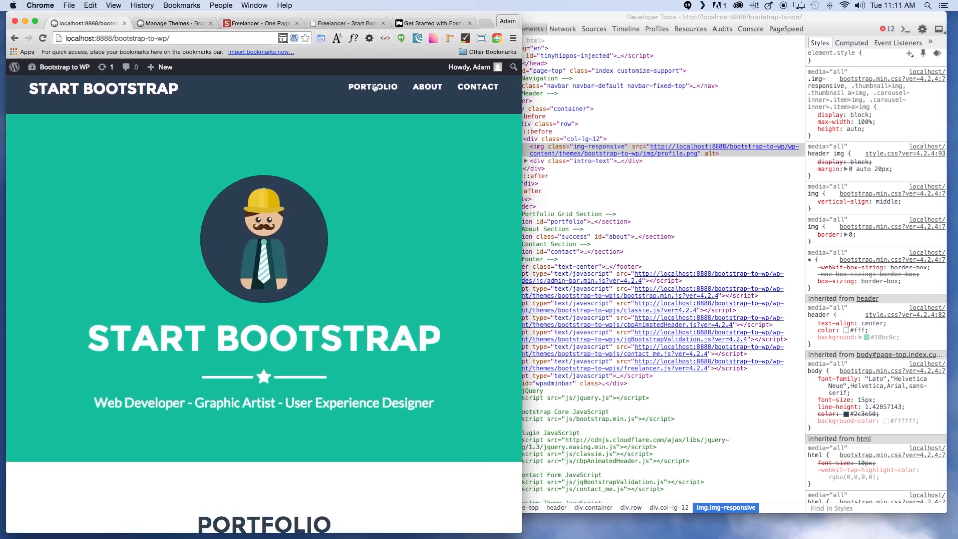
Inspect the hero image in DevTools and scroll the Elements panel to the intro-text markup
click(373, 86)
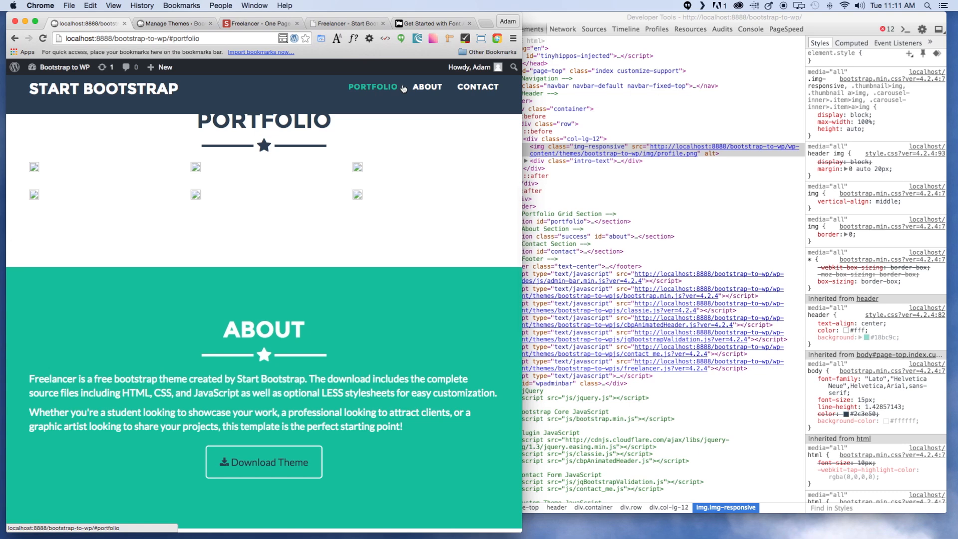
click(478, 87)
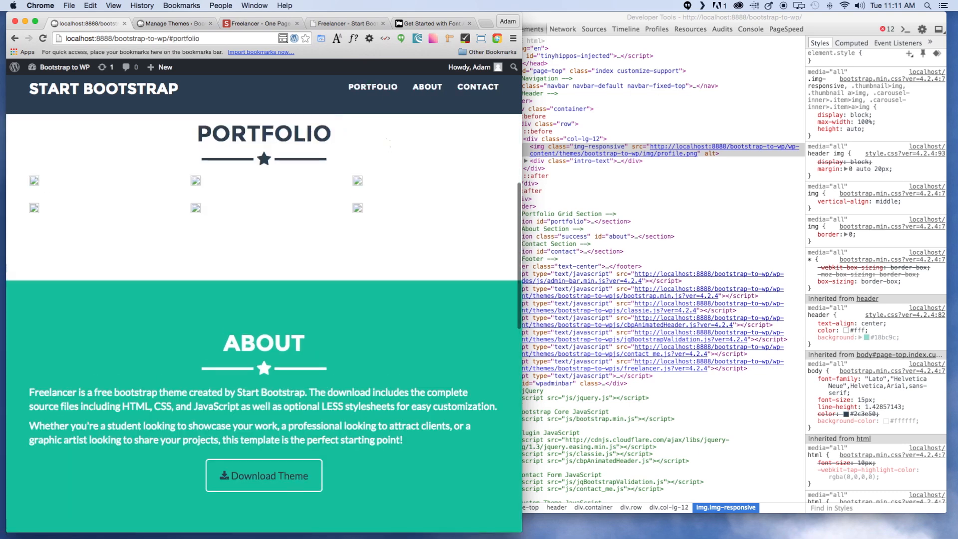
scroll(up, 3)
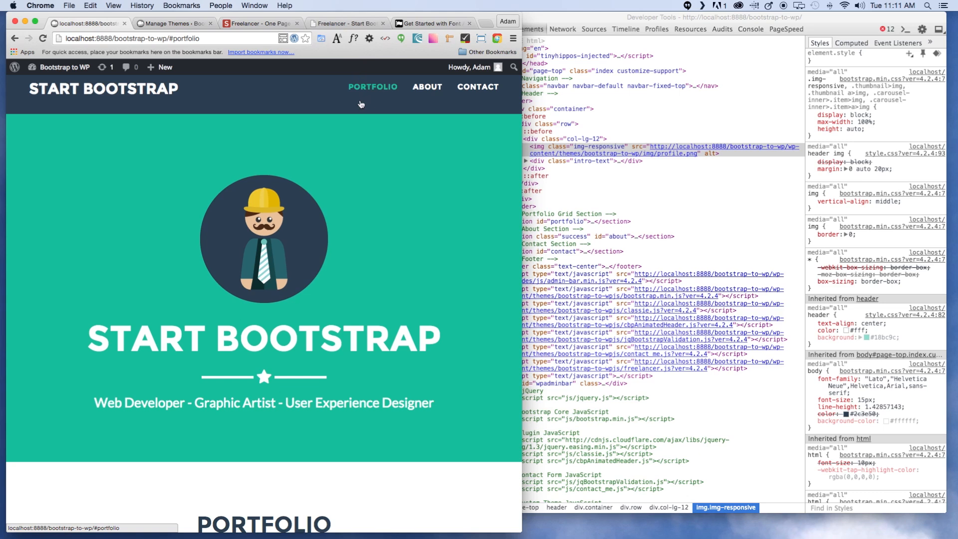
mouse_move(401, 98)
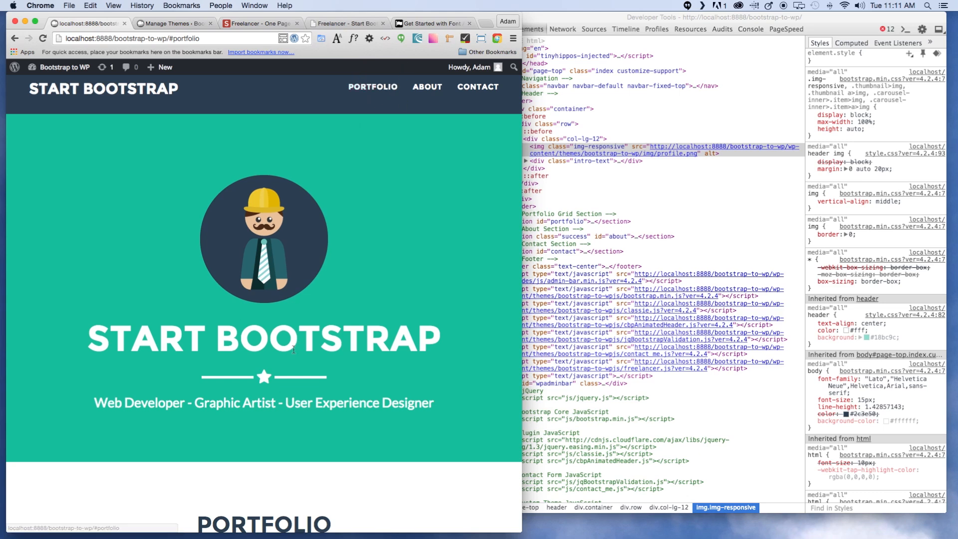
mouse_move(303, 259)
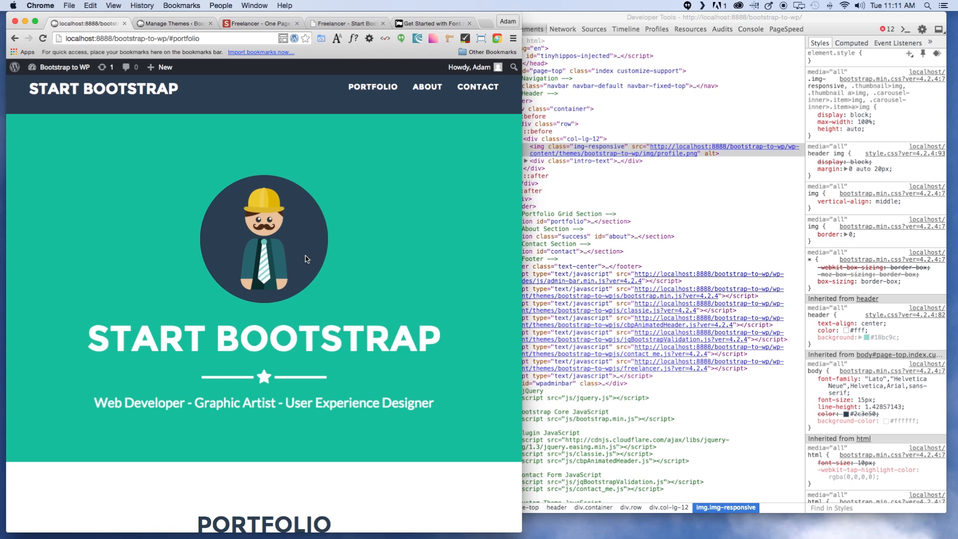
mouse_move(319, 256)
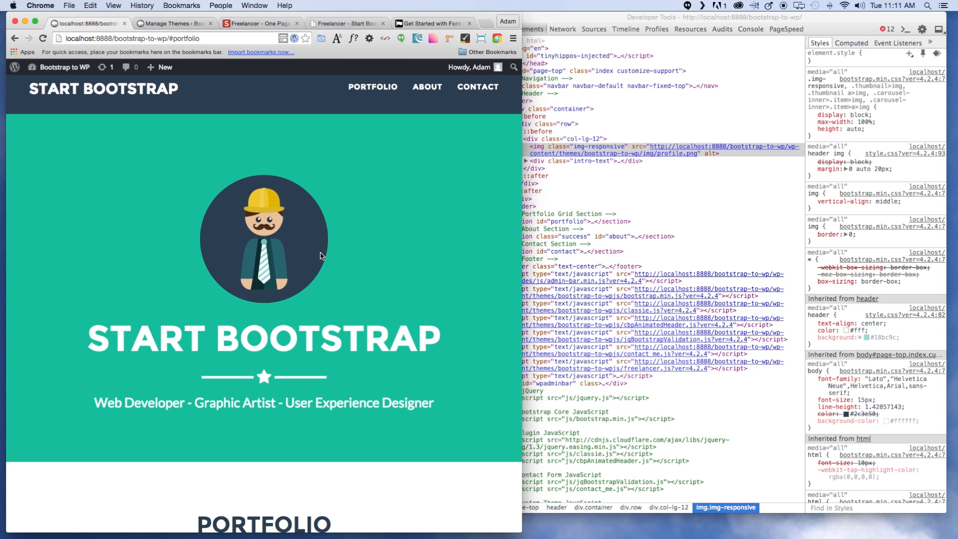
mouse_move(390, 180)
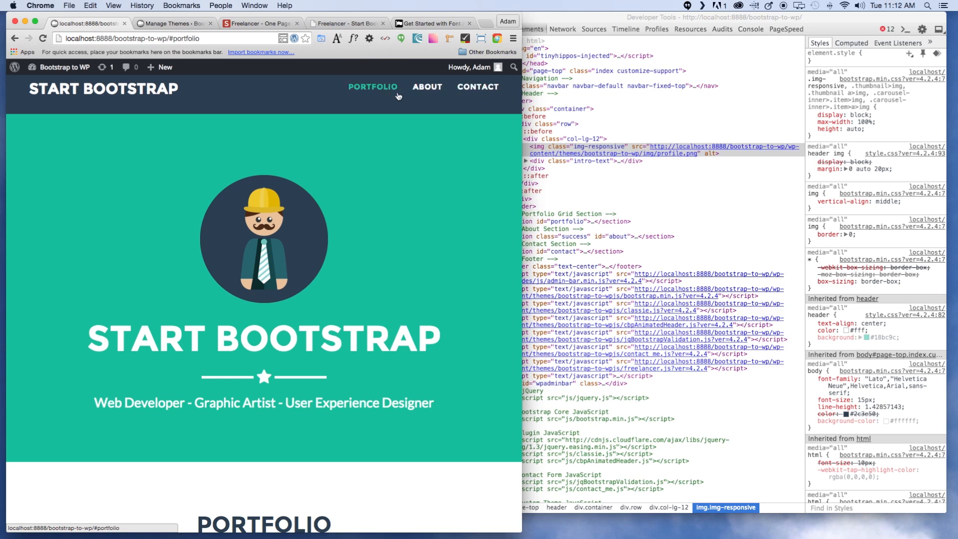
mouse_move(363, 219)
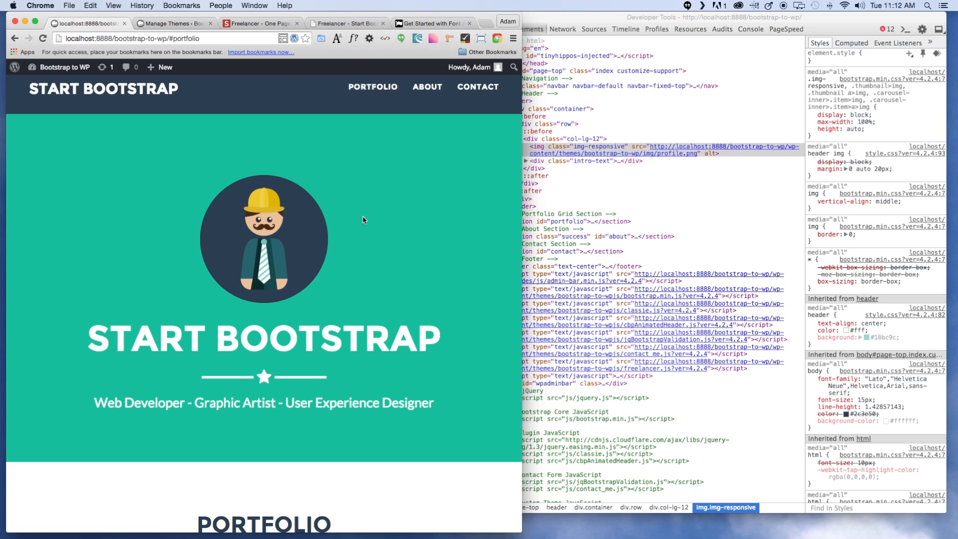
scroll(down, 3)
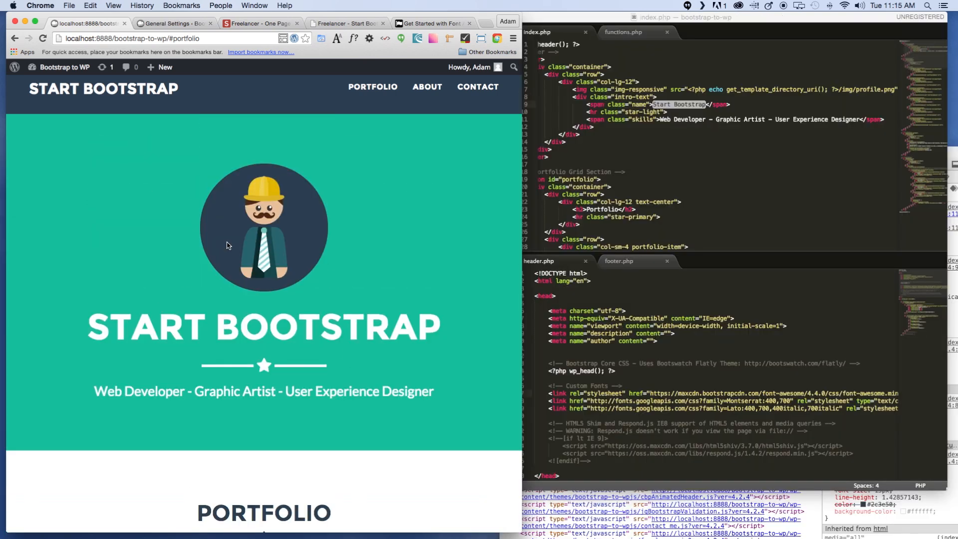
mouse_move(312, 330)
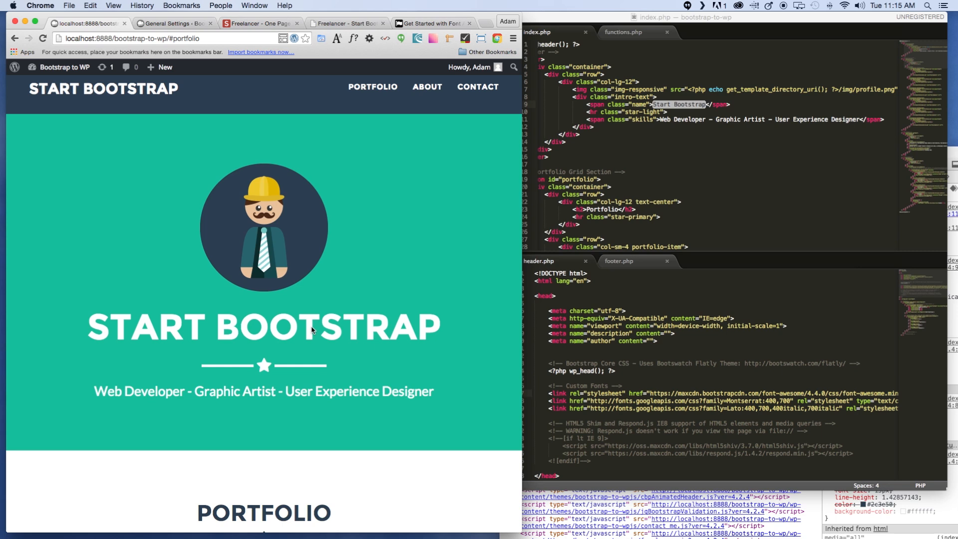
mouse_move(352, 368)
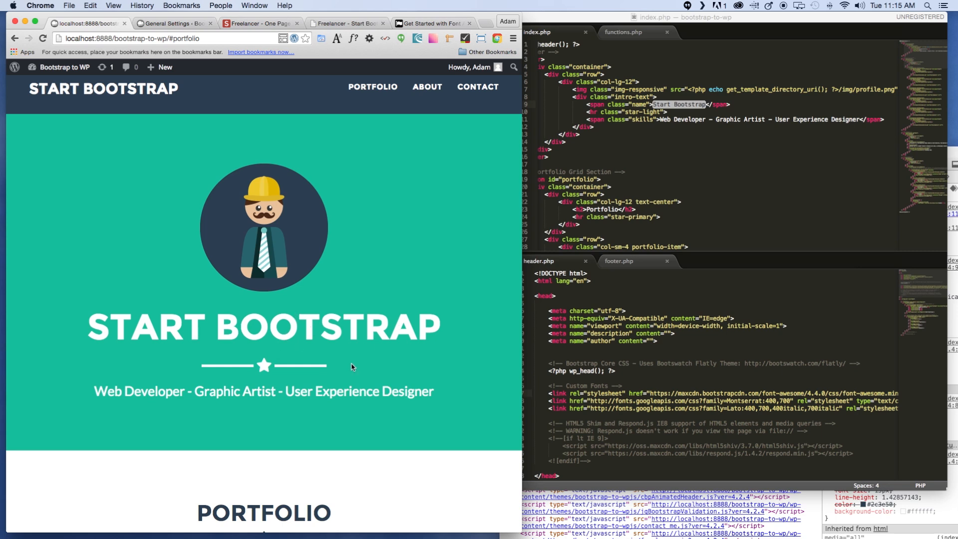
mouse_move(409, 345)
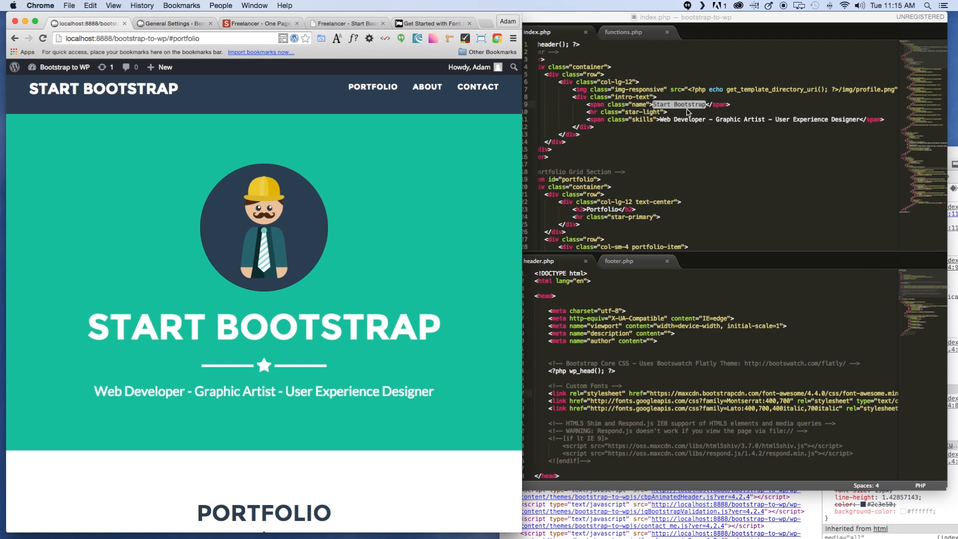
mouse_move(414, 333)
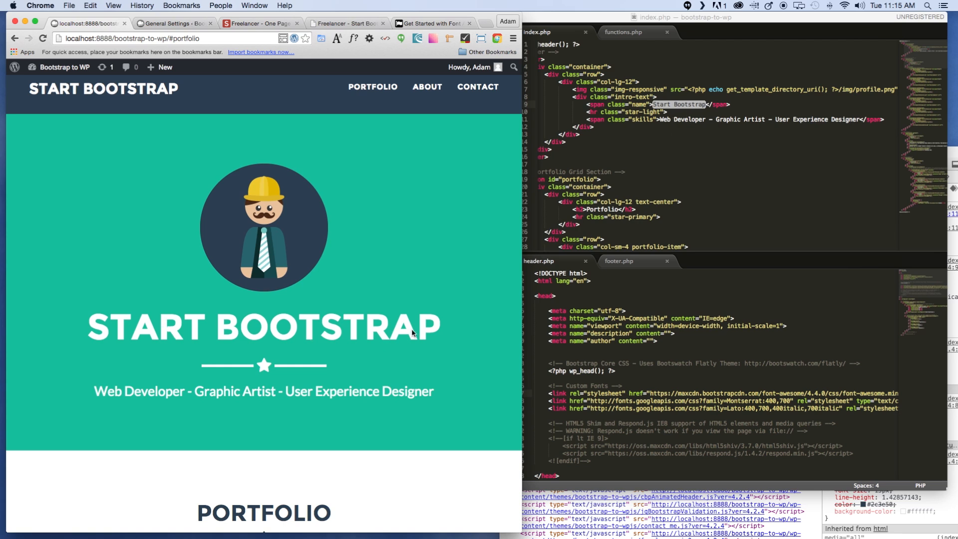
mouse_move(818, 37)
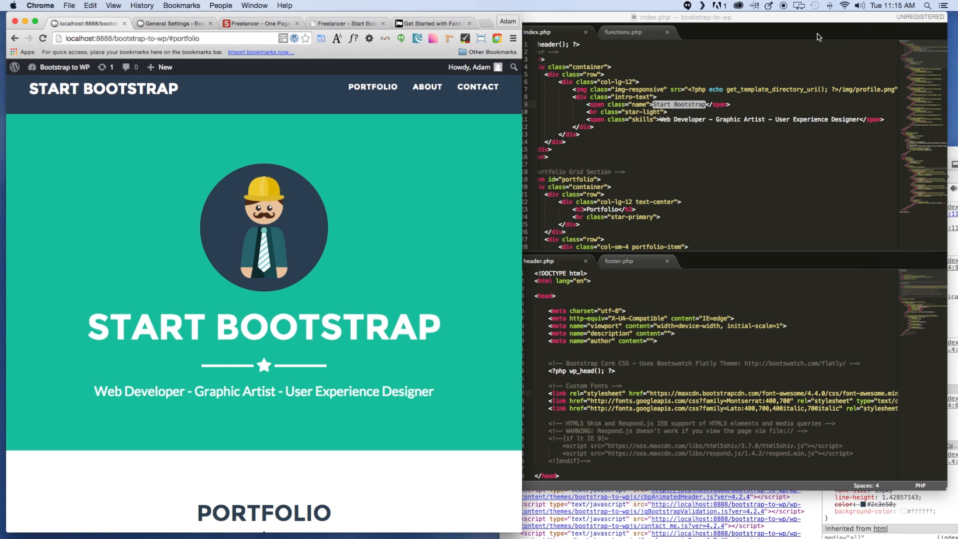
mouse_move(755, 160)
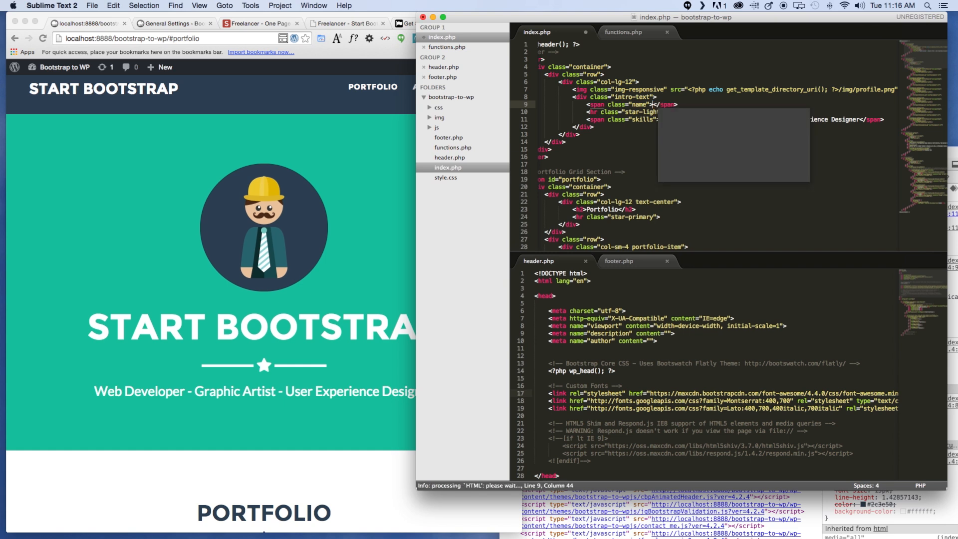
Replace 'Start Bootstrap' in the hero name span with an empty <?php ?> tag
text(<?php  ?><)
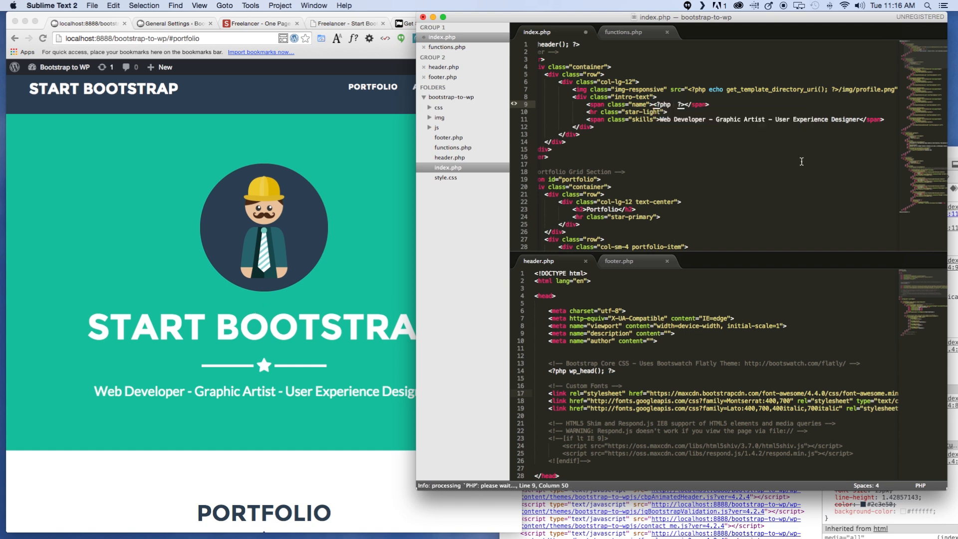
mouse_move(213, 381)
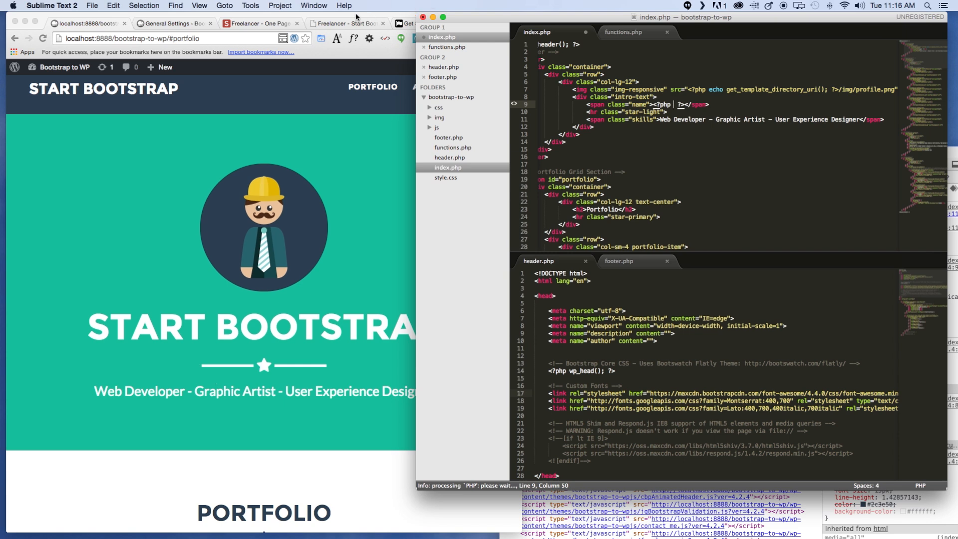
mouse_move(206, 35)
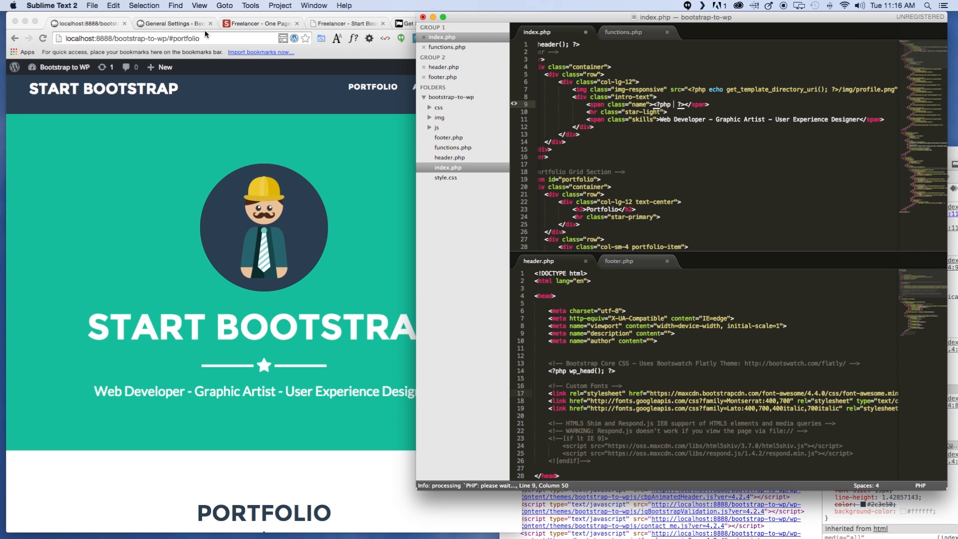
click(172, 23)
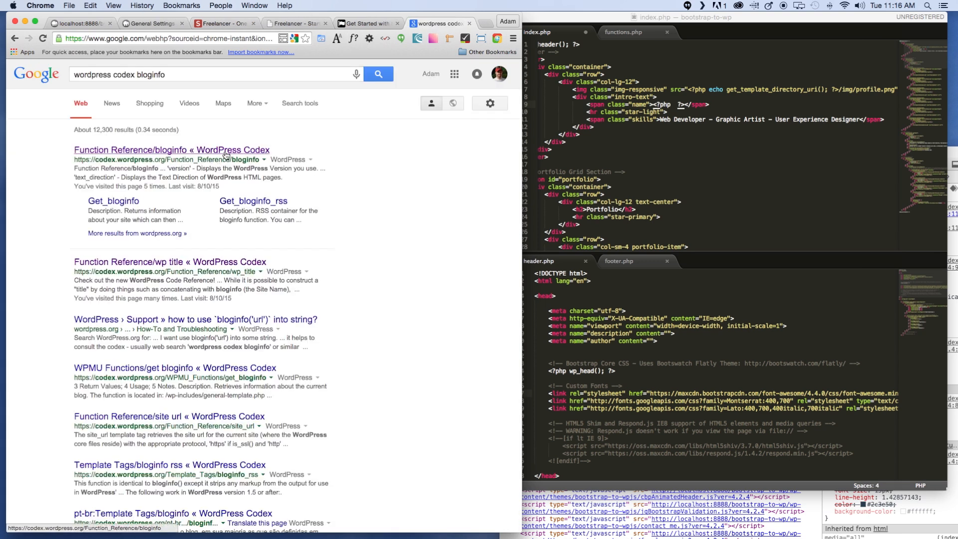
Open the Codex Function Reference/bloginfo page and scroll to its Parameters list
click(172, 149)
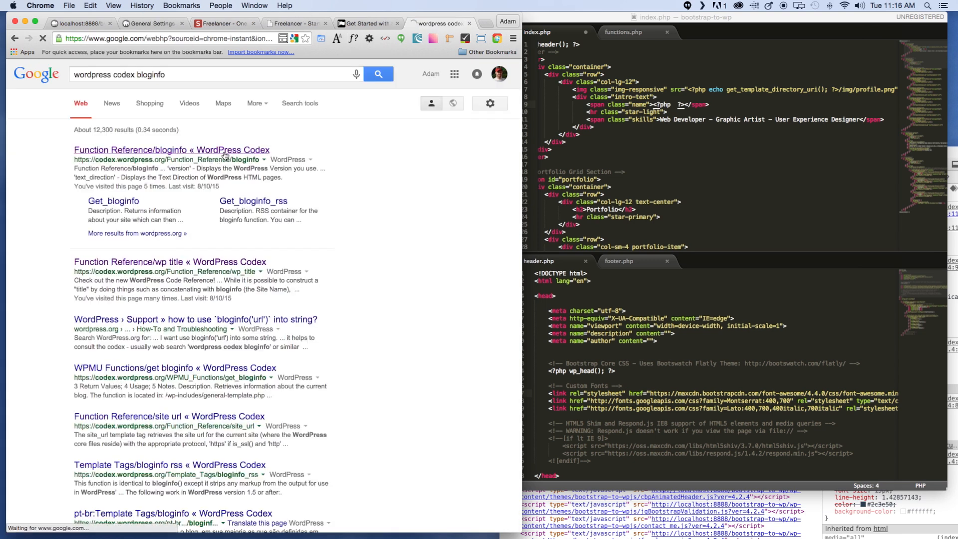
click(171, 150)
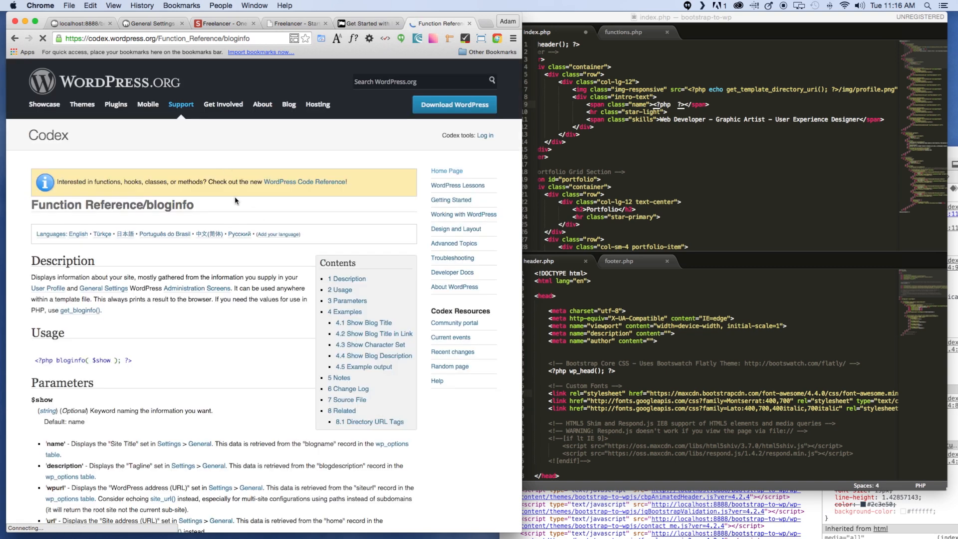
scroll(down, 3)
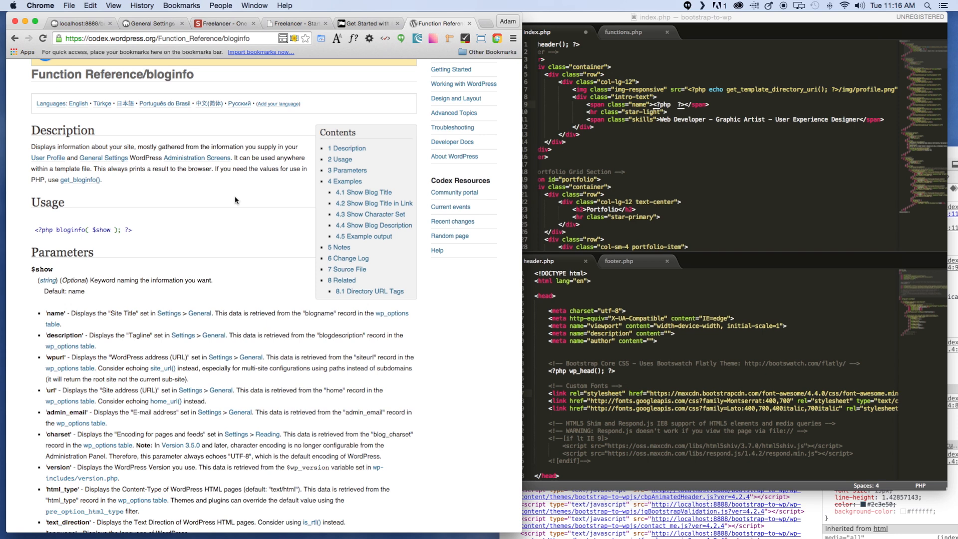
mouse_move(249, 186)
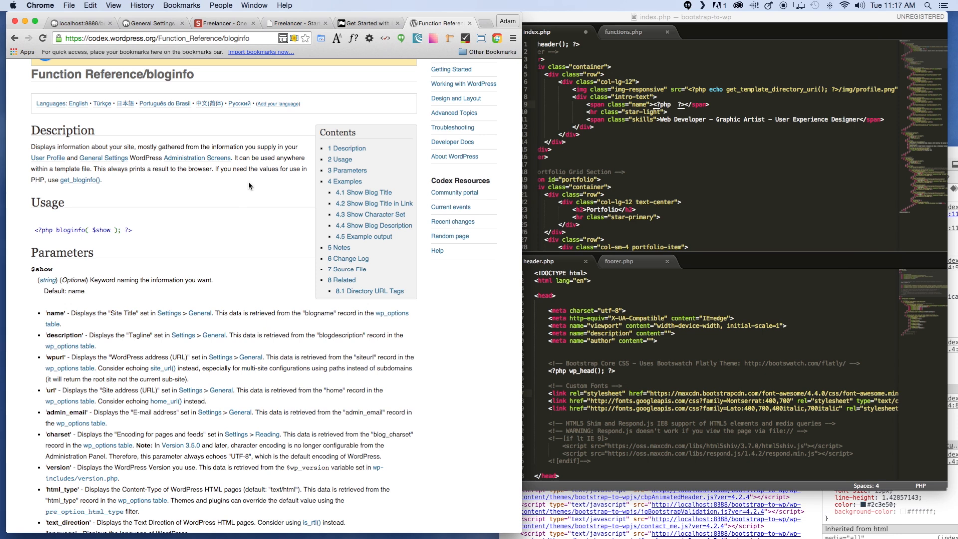
mouse_move(114, 315)
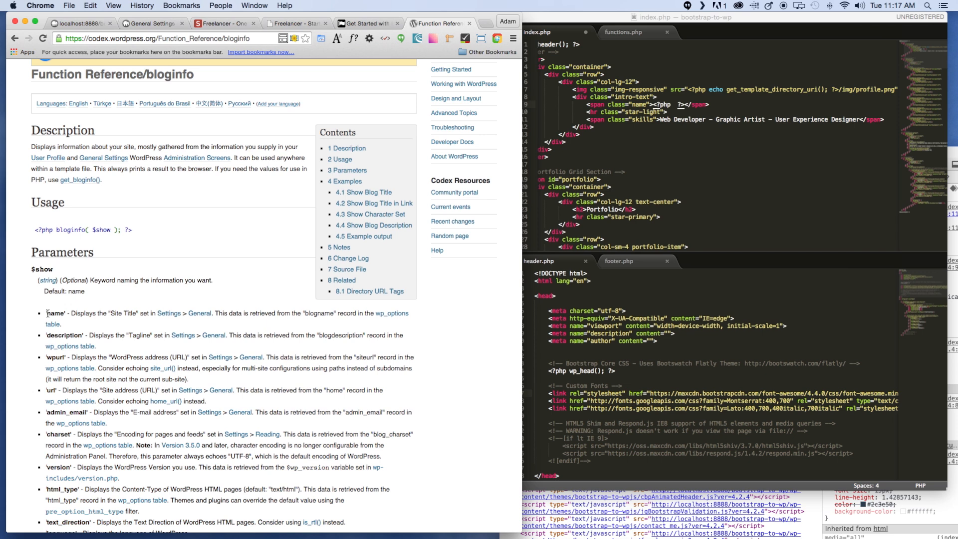
mouse_move(61, 311)
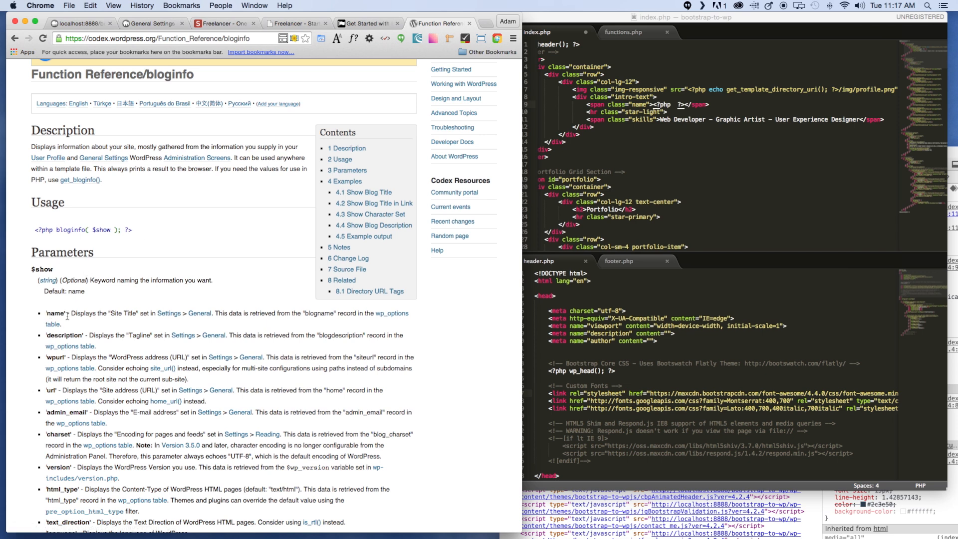
mouse_move(892, 45)
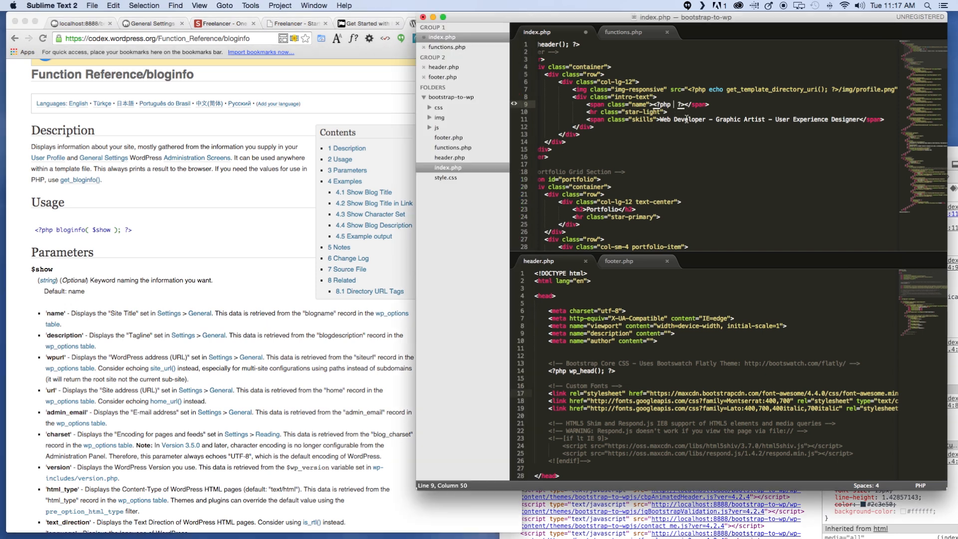
Fill the name span's PHP tag with bloginfo('name'); and save index.php
text(bloginfo(')
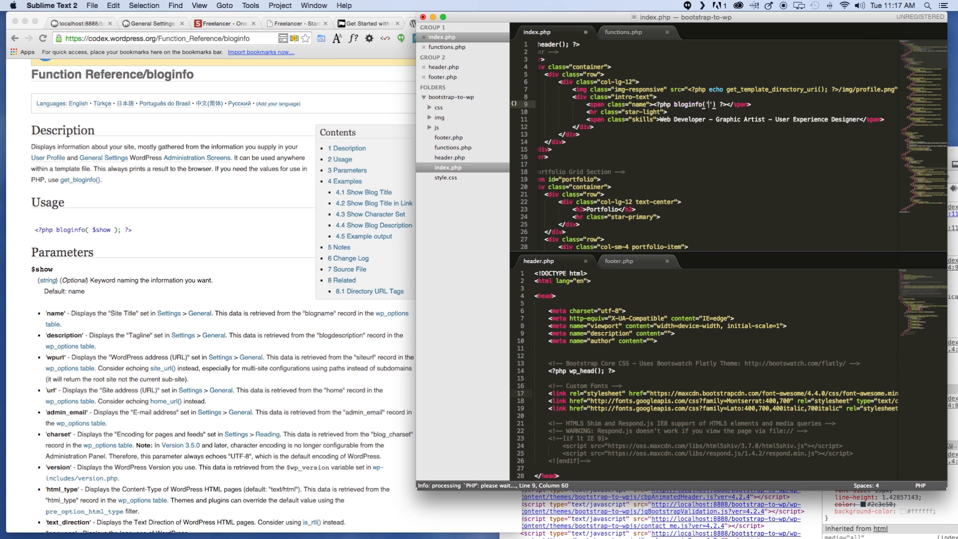
text(name)
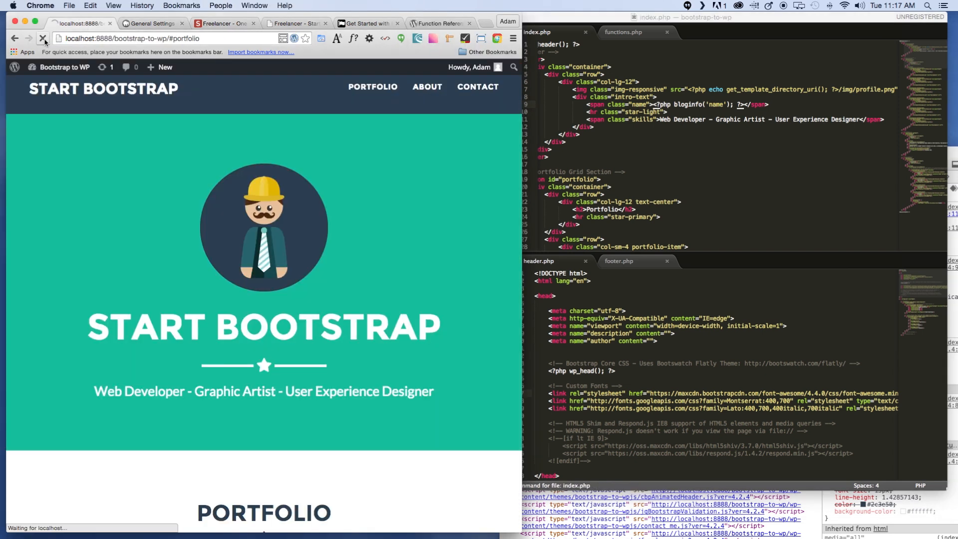
Reload the site, then set Site Title to 'Start Bootstrap' in General Settings and save
click(40, 38)
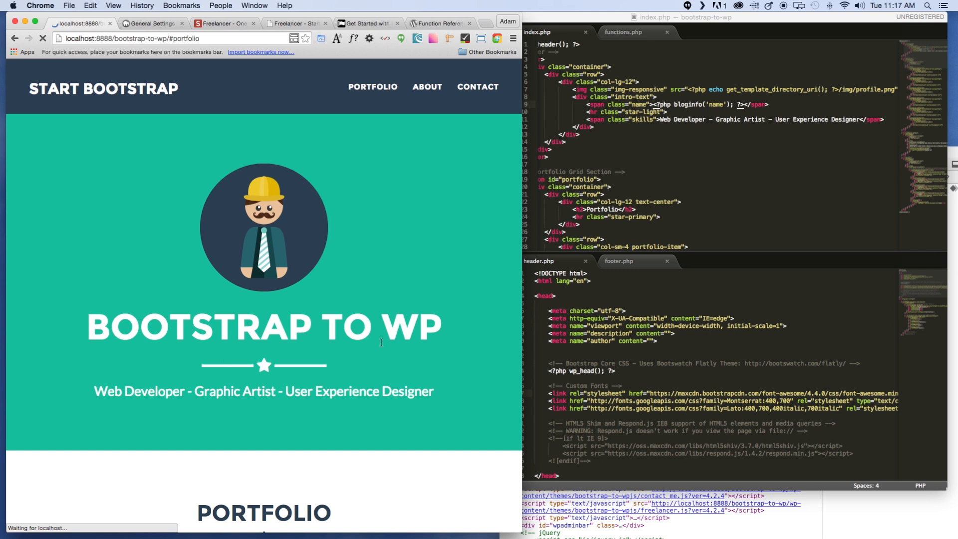
mouse_move(286, 238)
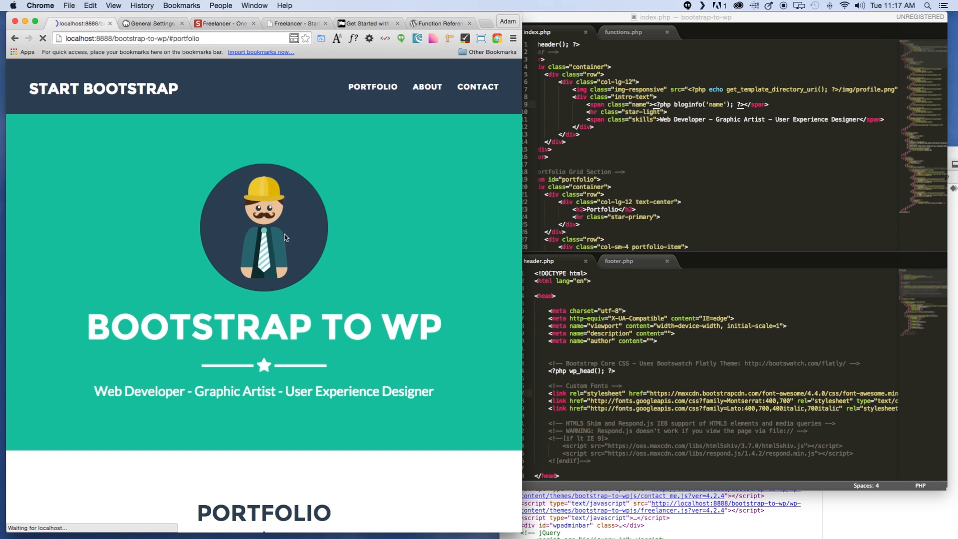
click(152, 24)
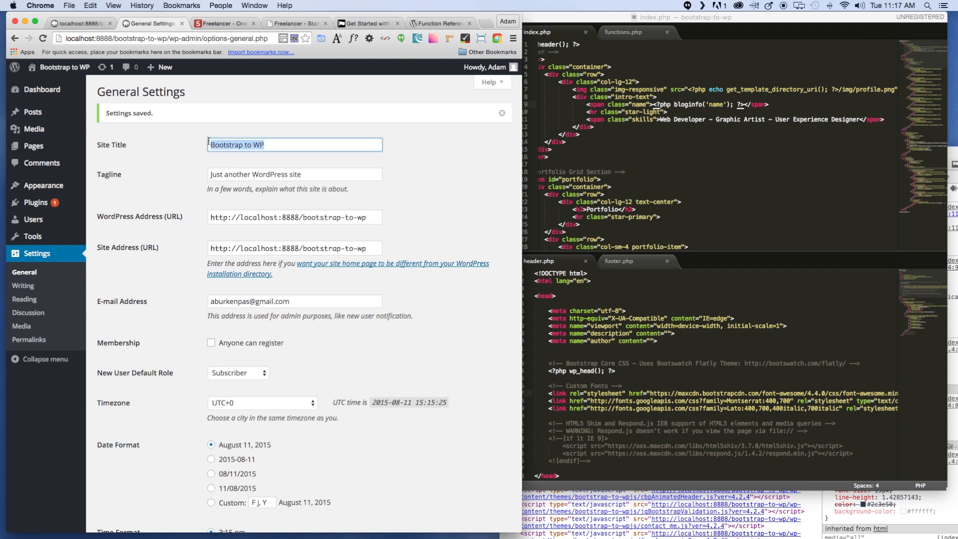
text(Start)
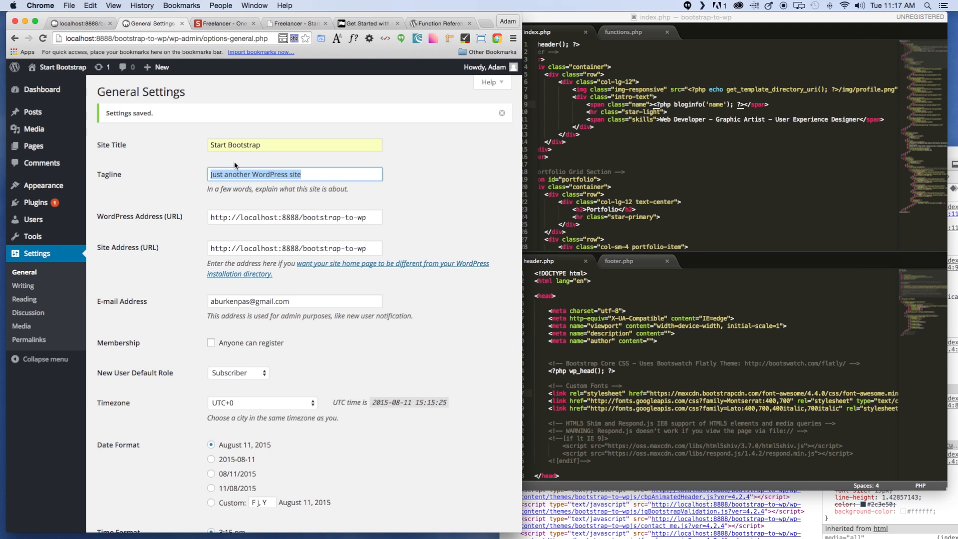
scroll(down, 3)
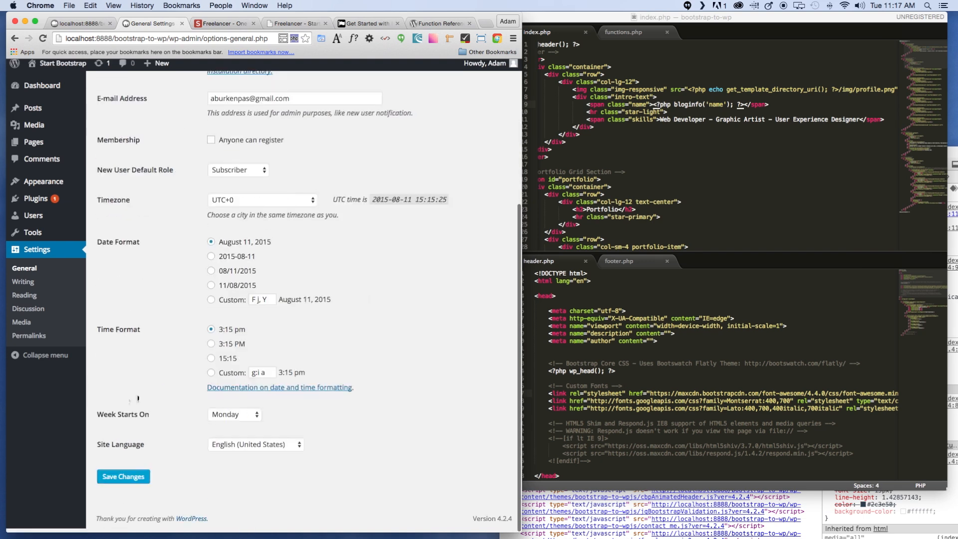
click(123, 476)
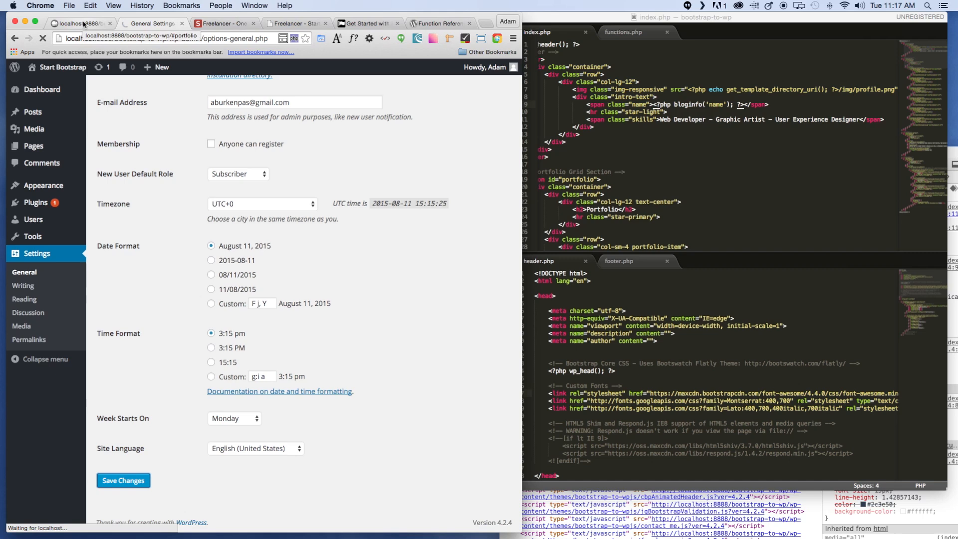
click(75, 23)
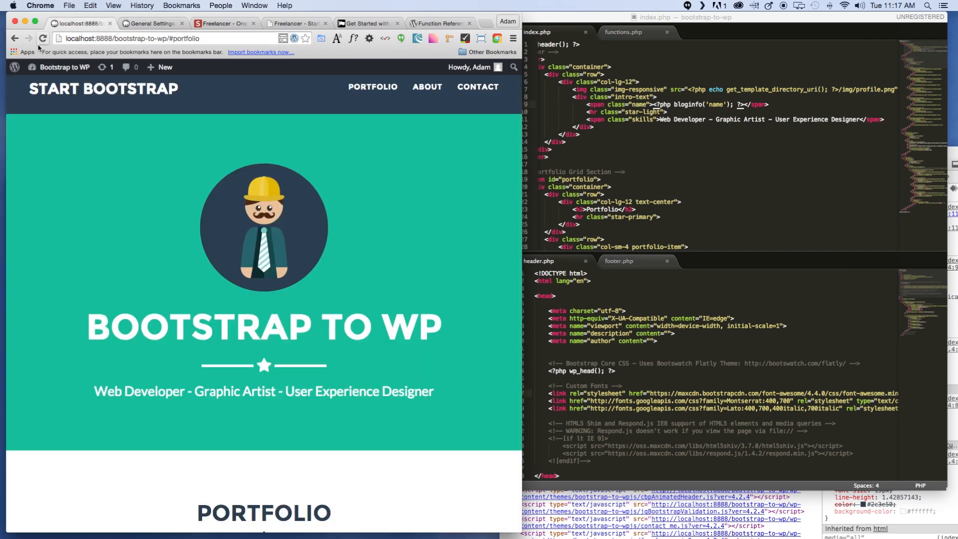
Reload the site so the hero heading reads START BOOTSTRAP, then return to General Settings
click(42, 38)
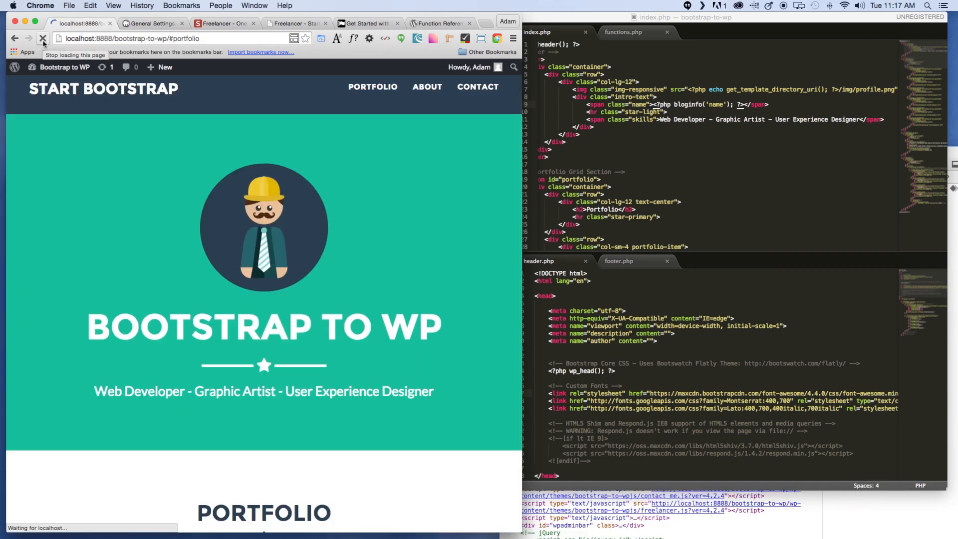
click(42, 38)
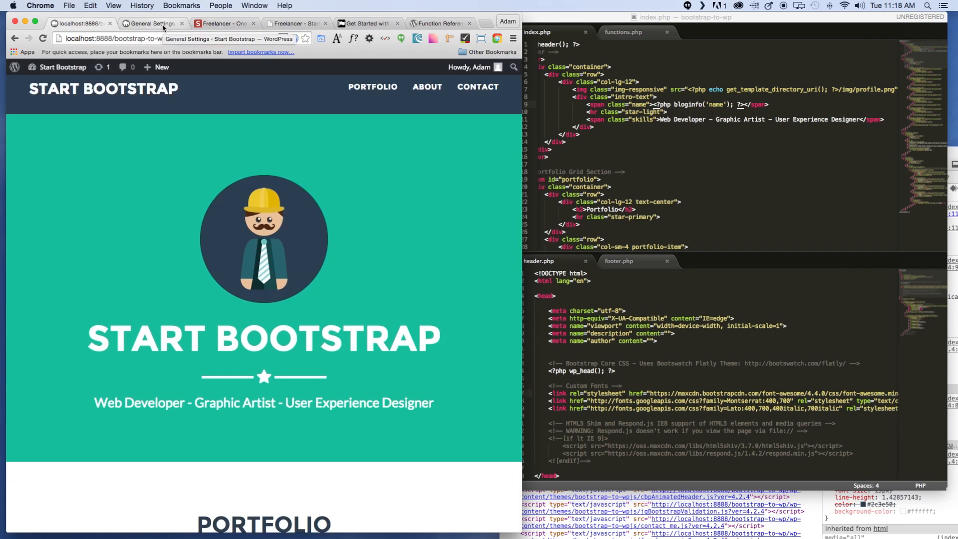
click(372, 86)
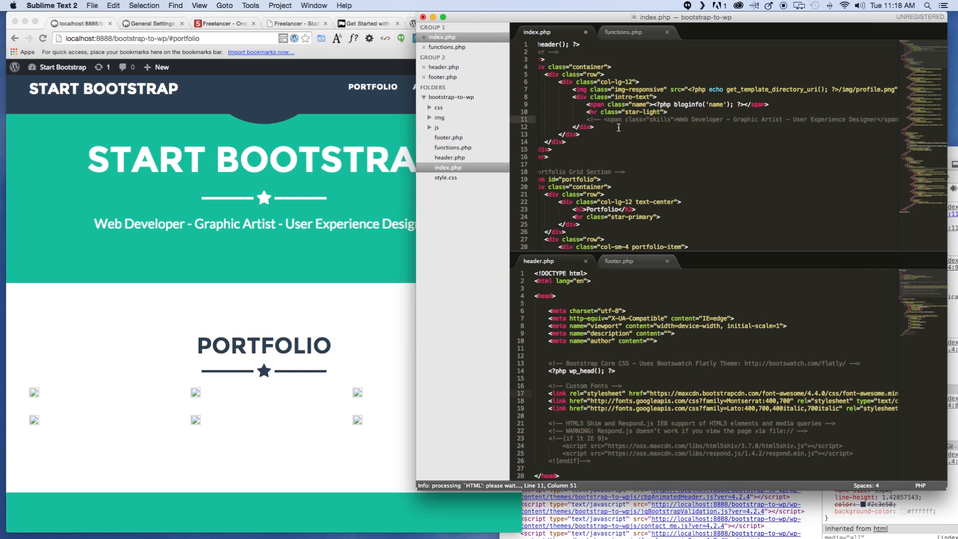
Uncomment the skills span and start a <?php blog call ahead of the tagline text
key(cmd+/)
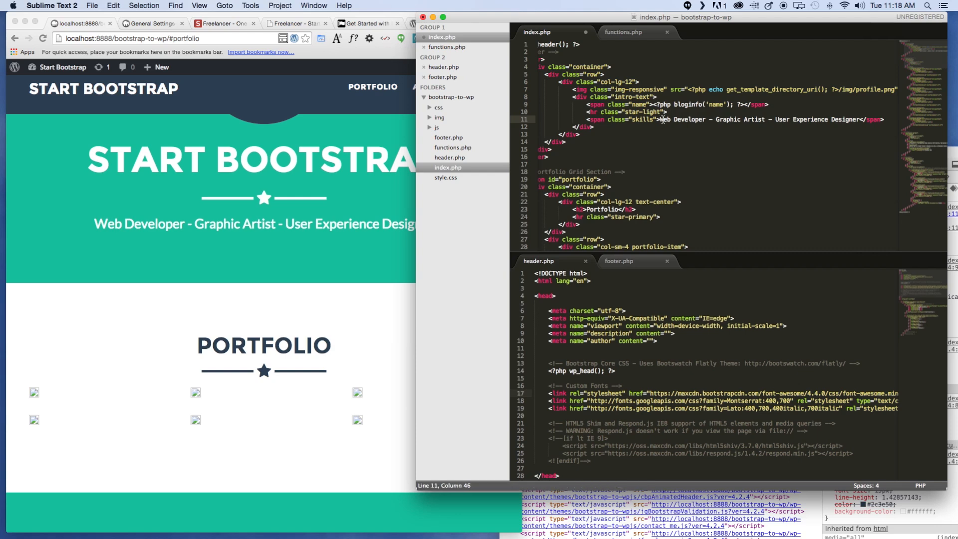
text(<?php ?>)
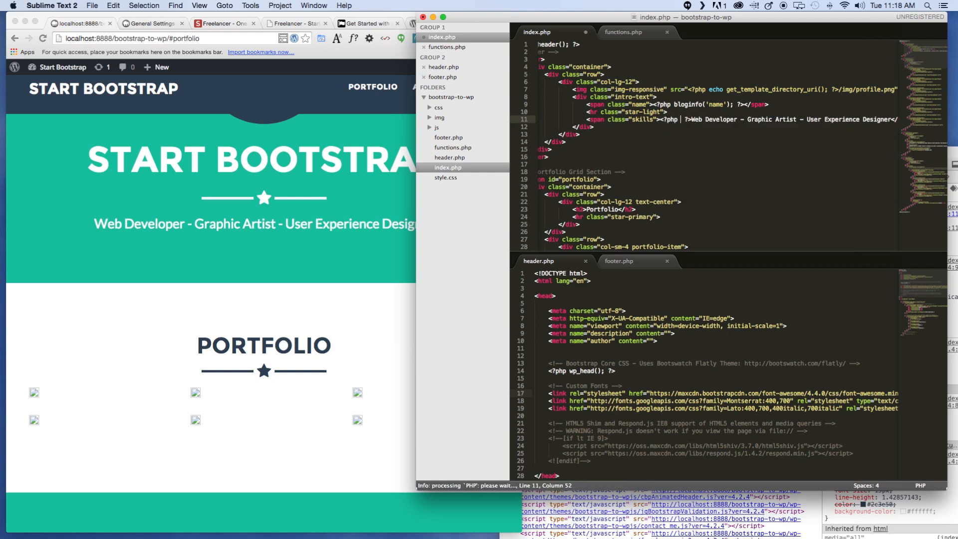
text(bloginfo)
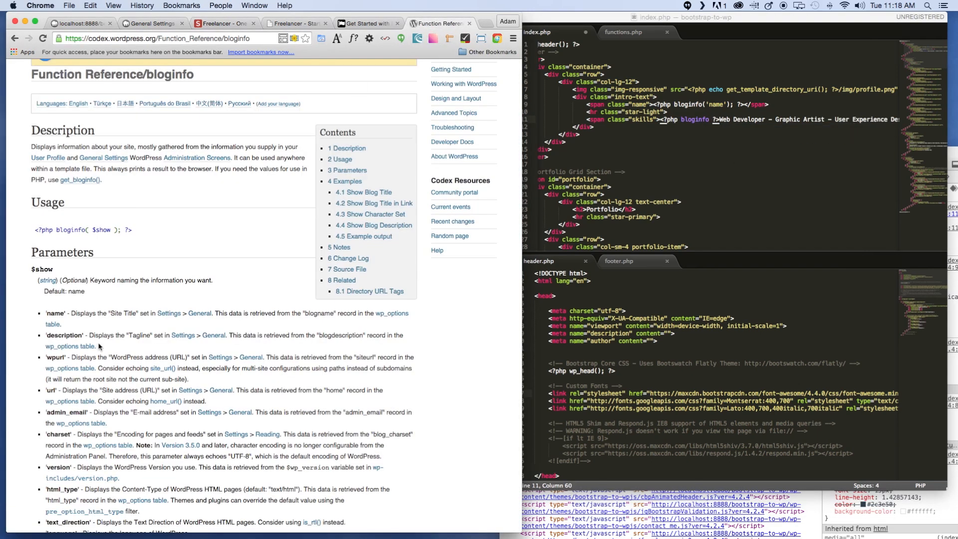
mouse_move(52, 341)
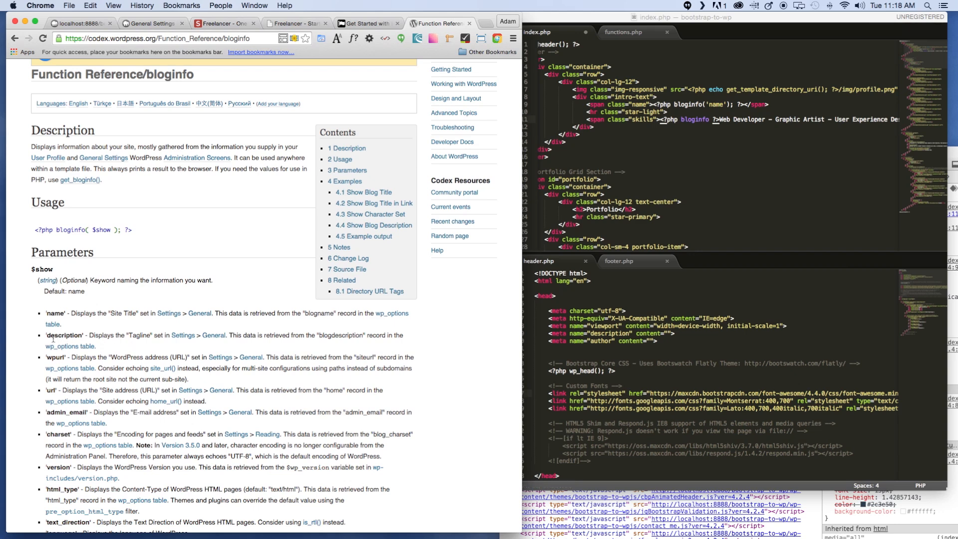
double_click(66, 335)
text(()
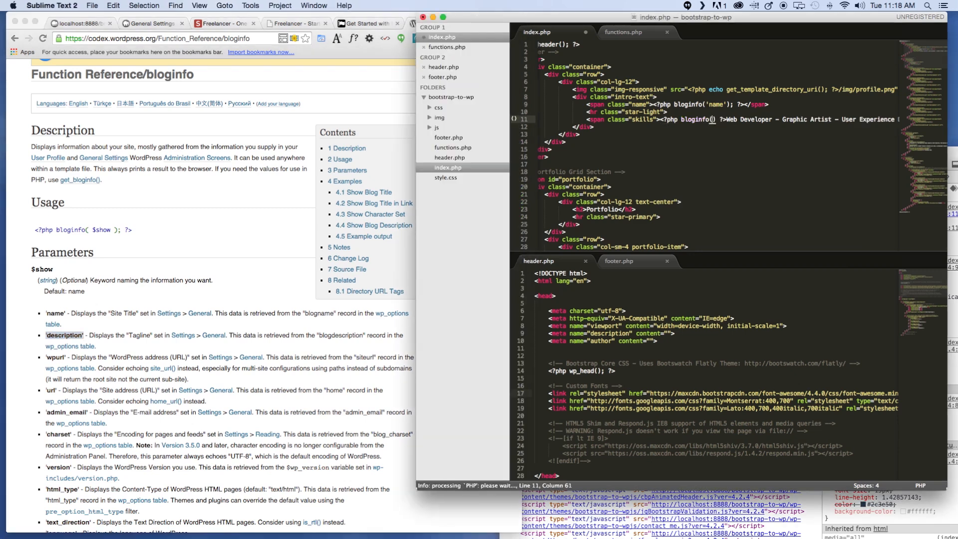
Complete the skills span as bloginfo('description'); replacing the hard-coded tagline, and save
text('description')
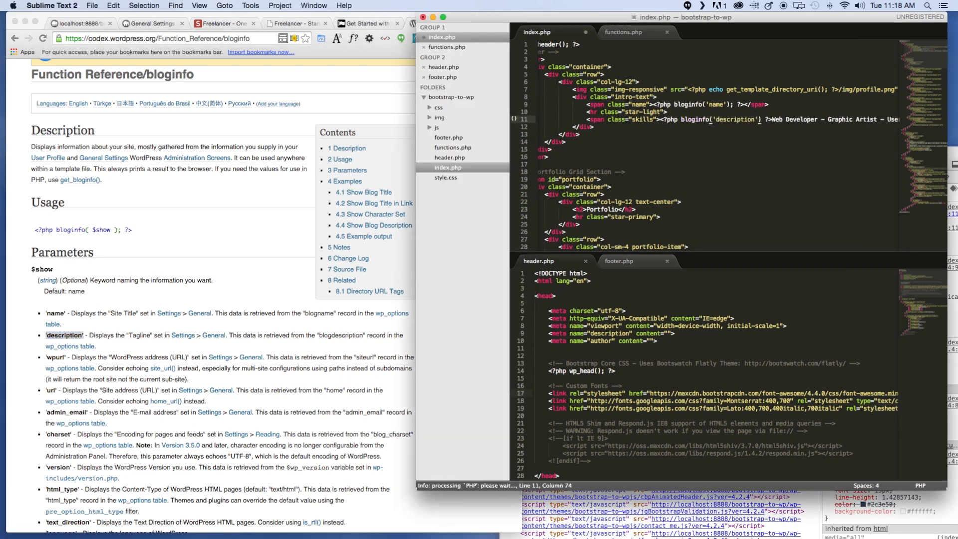
text(; ?></span>)
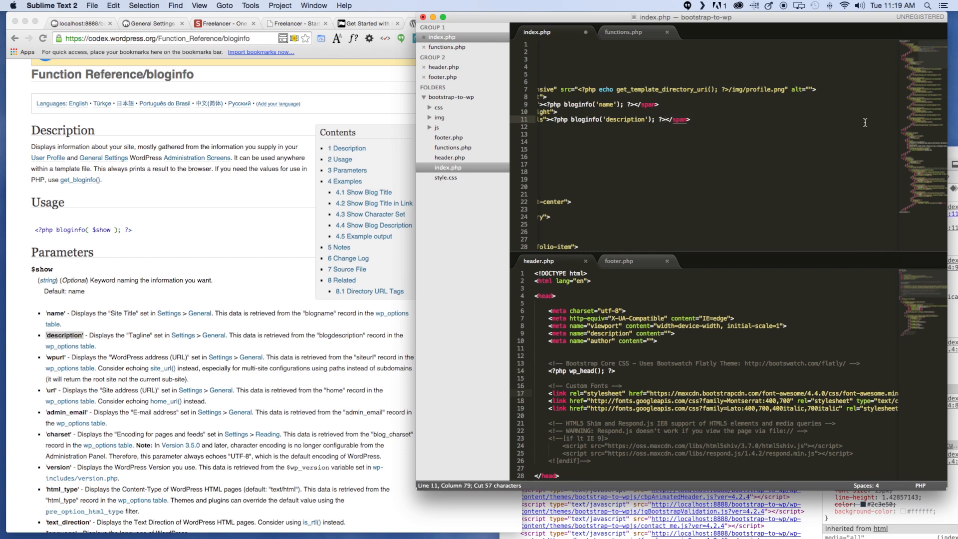
mouse_move(477, 49)
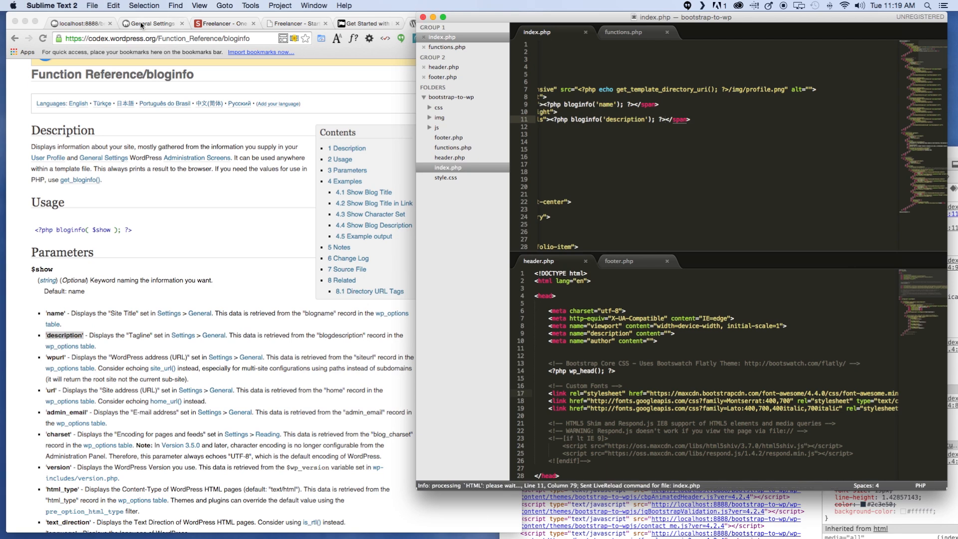
Set the Tagline to 'Web Developer - Graphic Artist - User Experience Designer' in General Settings and save
click(154, 24)
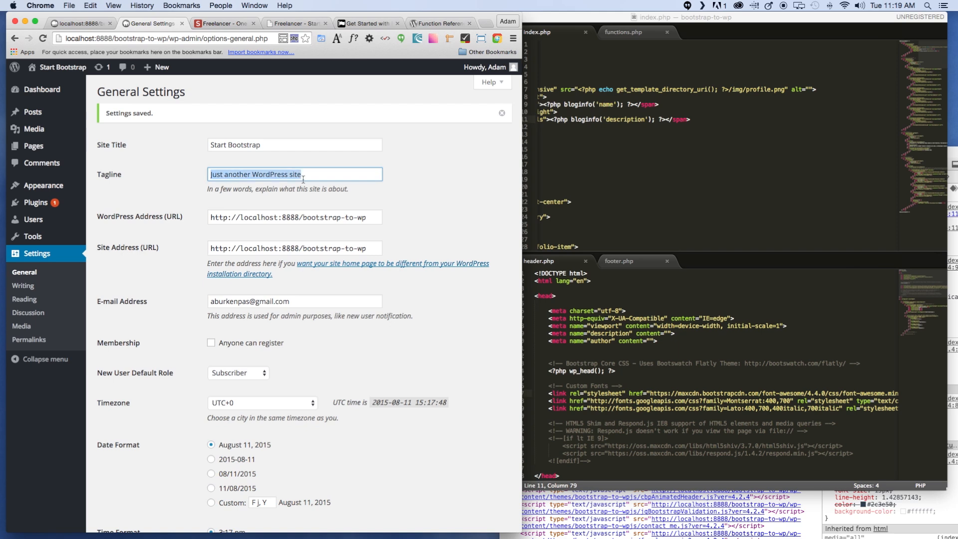
text(Developer - Graphic Artist - User Experience Designer)
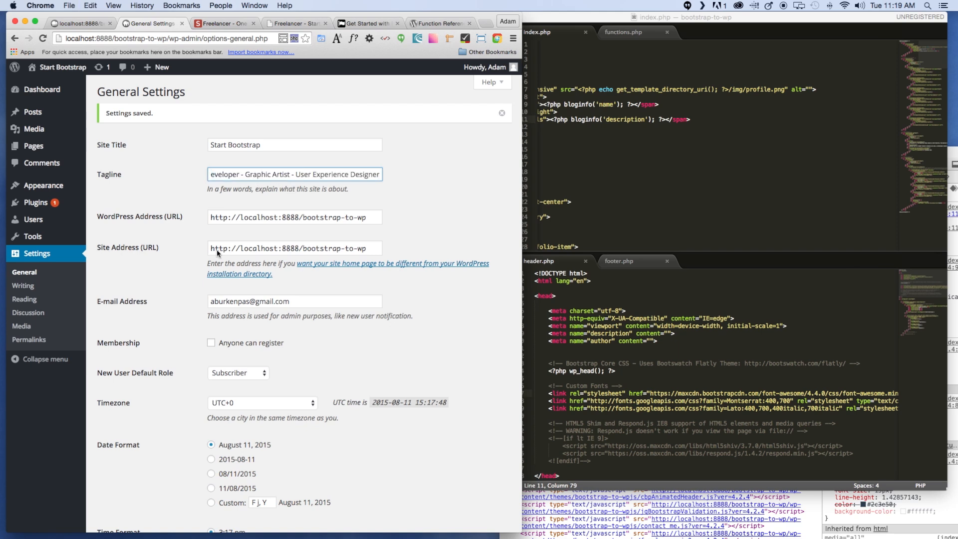
scroll(down, 3)
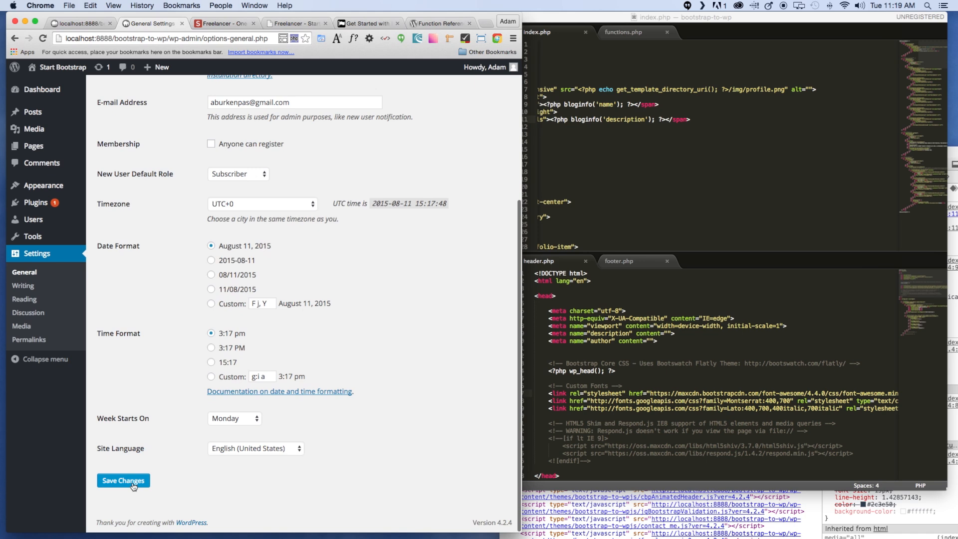
click(123, 480)
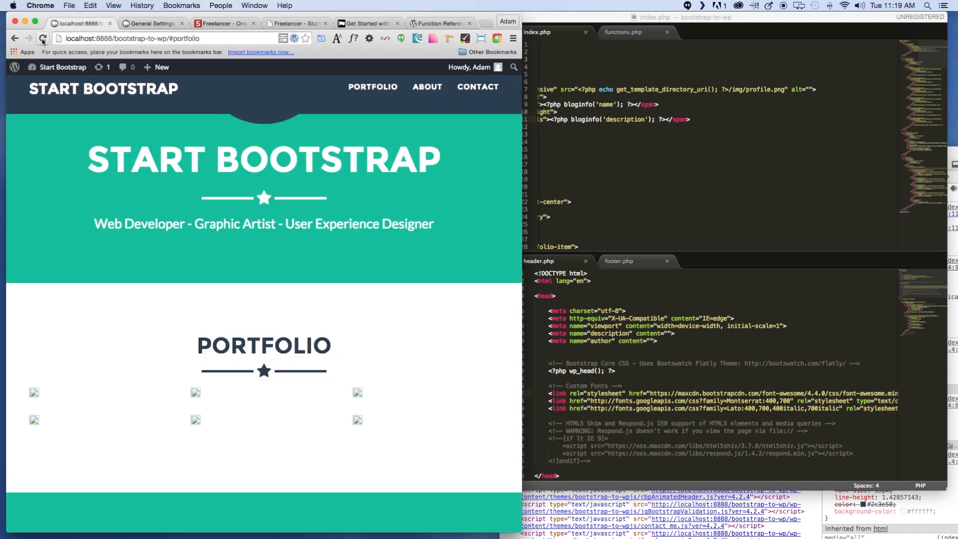
Reload the site so the hero tagline shows the saved description
click(42, 38)
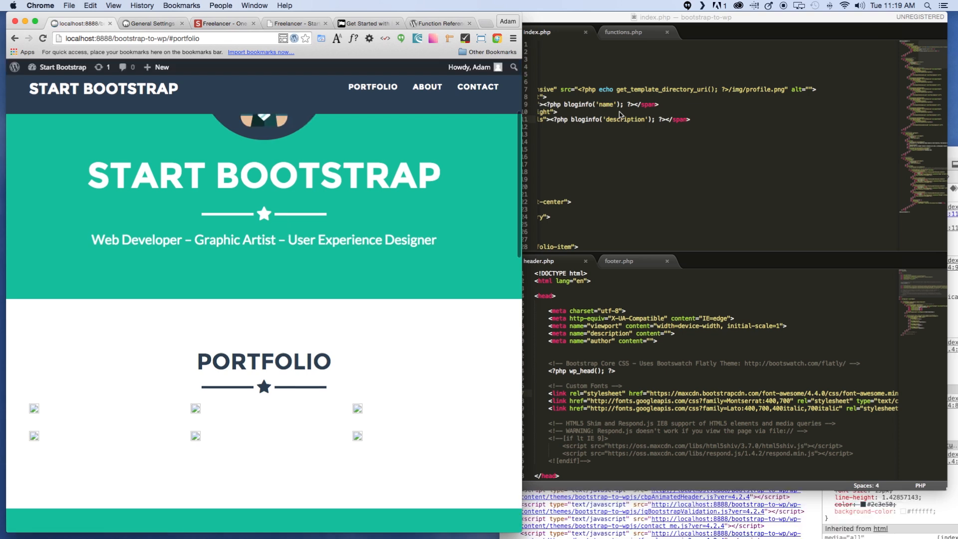
mouse_move(329, 231)
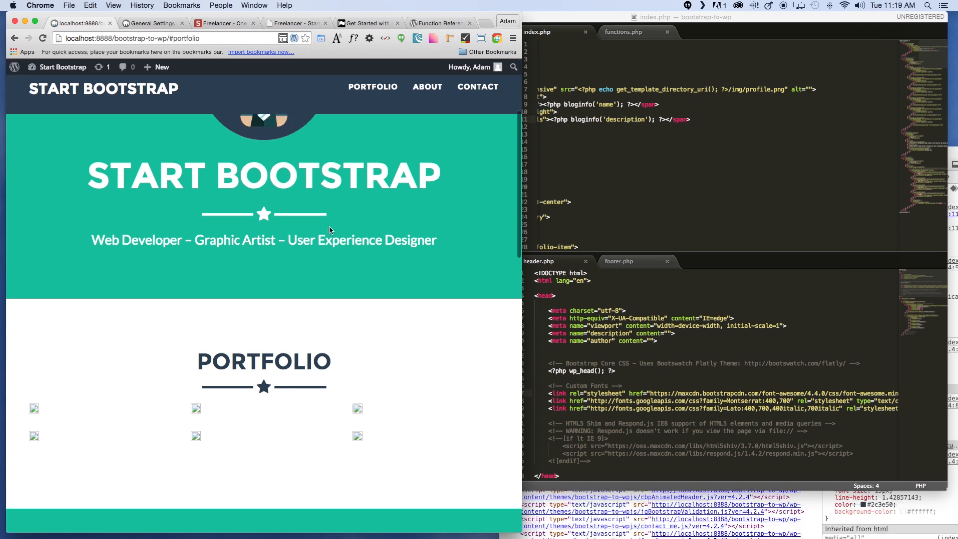
scroll(down, 3)
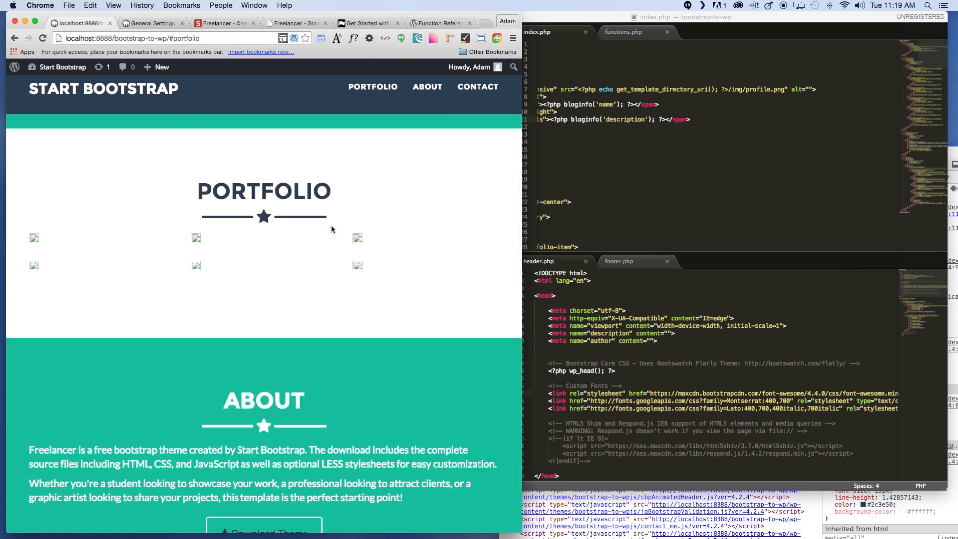
mouse_move(339, 228)
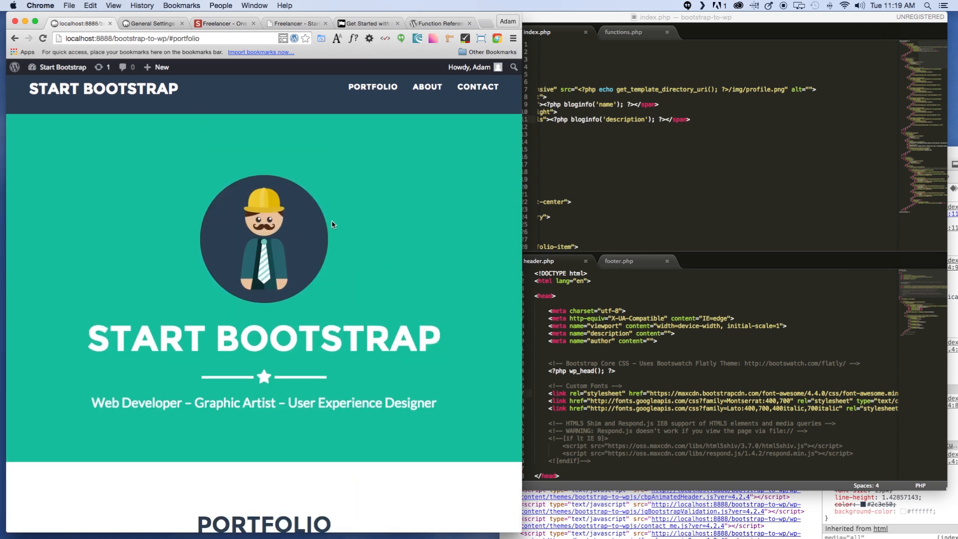
scroll(down, 3)
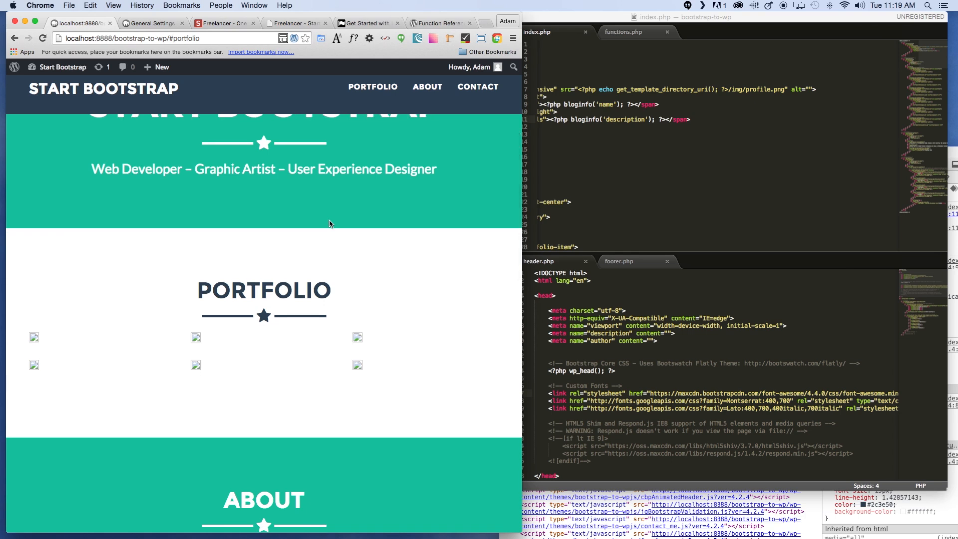
mouse_move(299, 229)
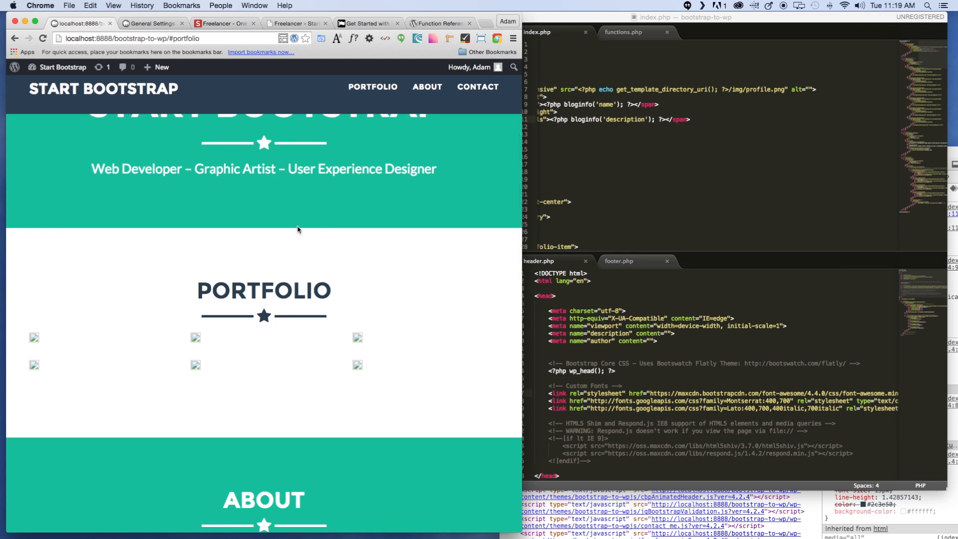
scroll(down, 3)
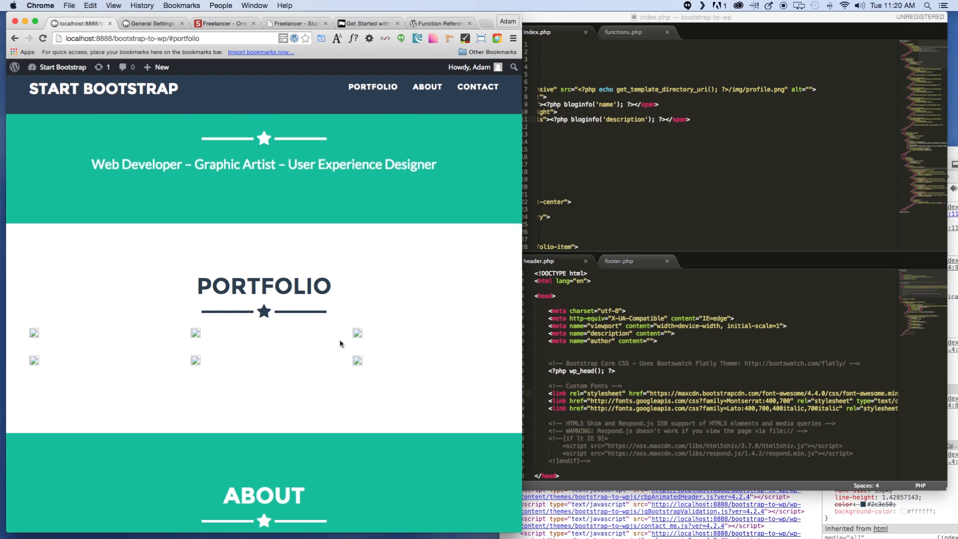
scroll(down, 3)
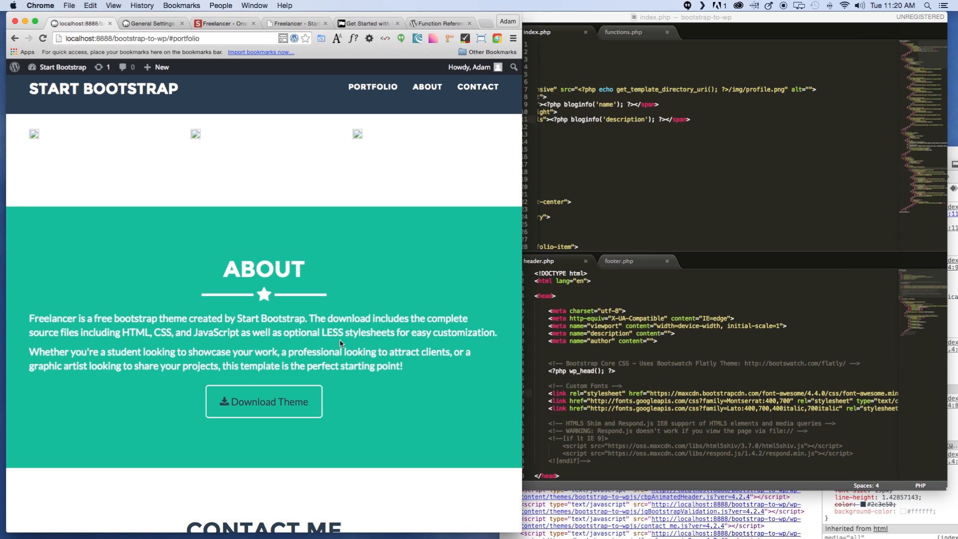
mouse_move(357, 344)
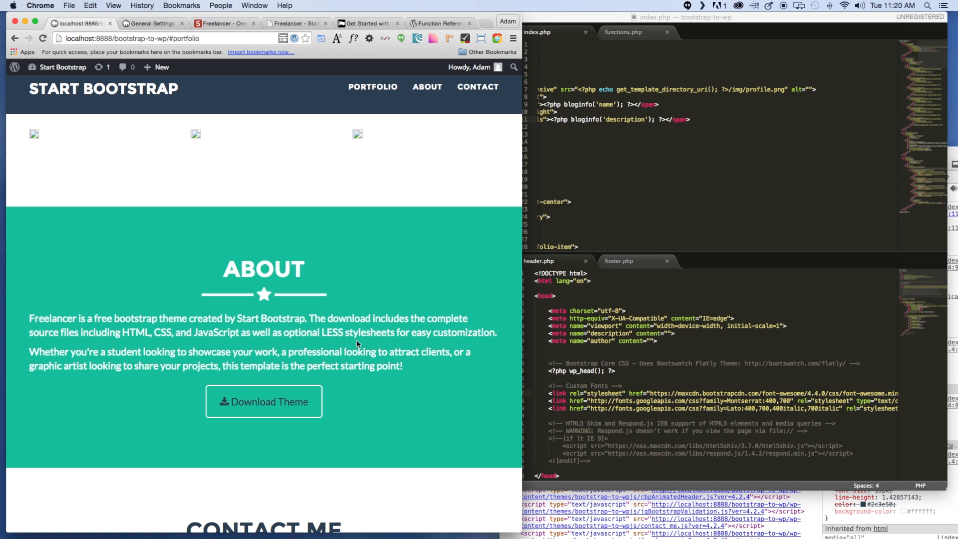
mouse_move(249, 395)
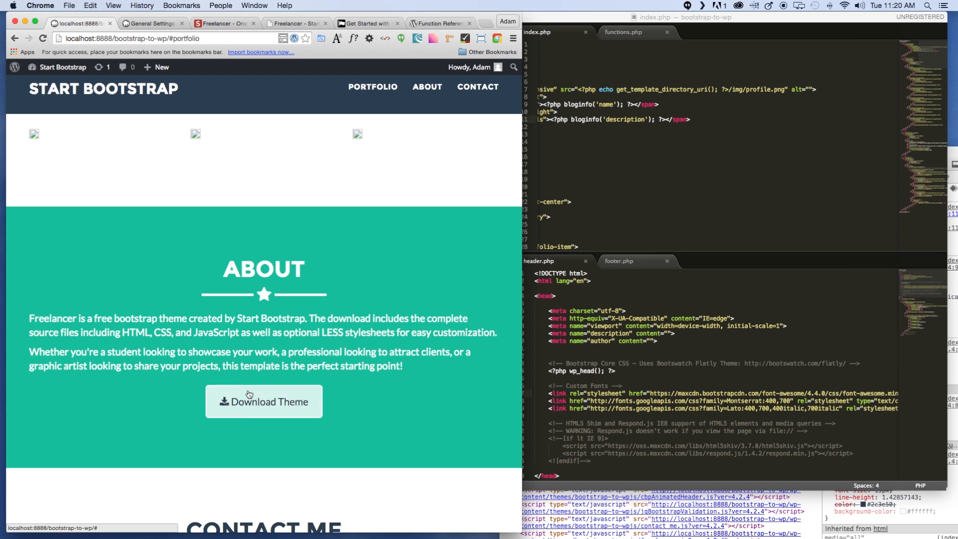
scroll(down, 3)
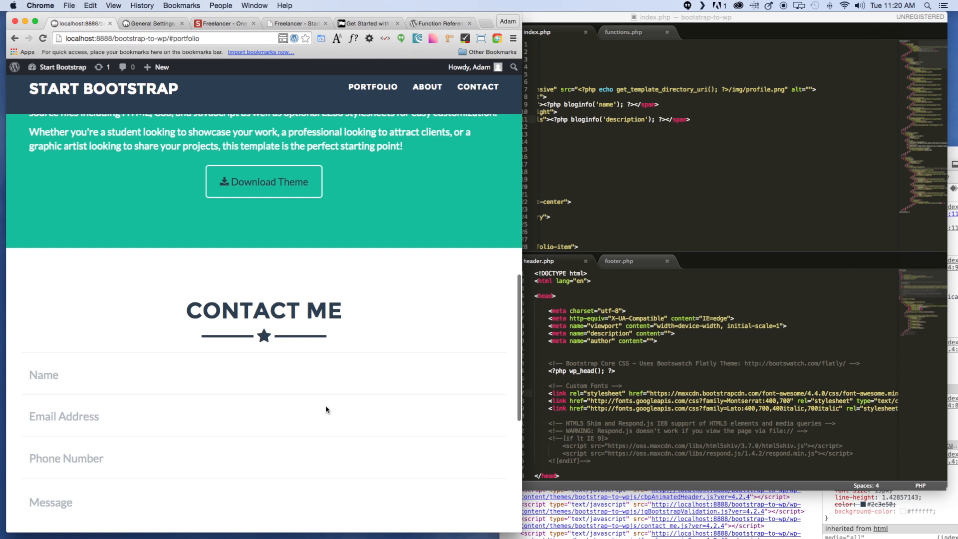
scroll(down, 3)
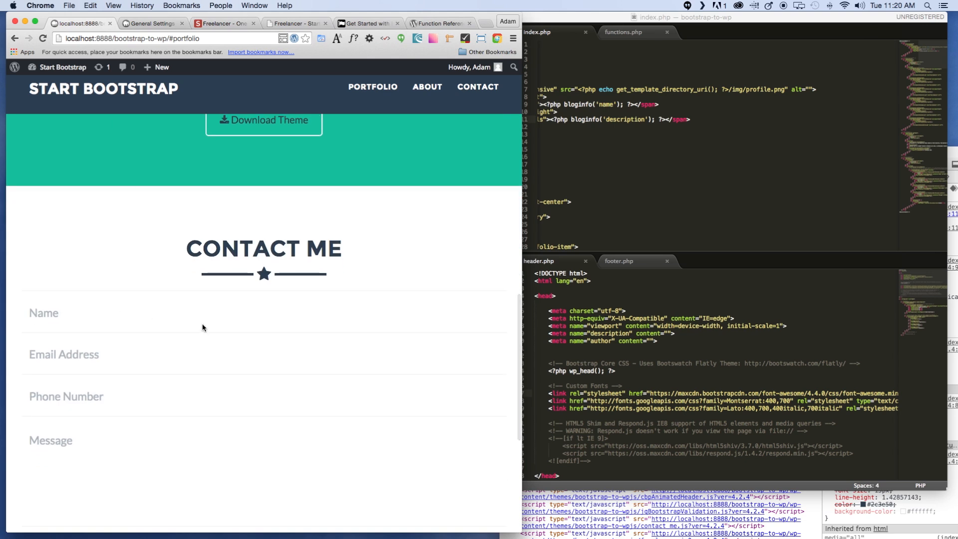
scroll(down, 3)
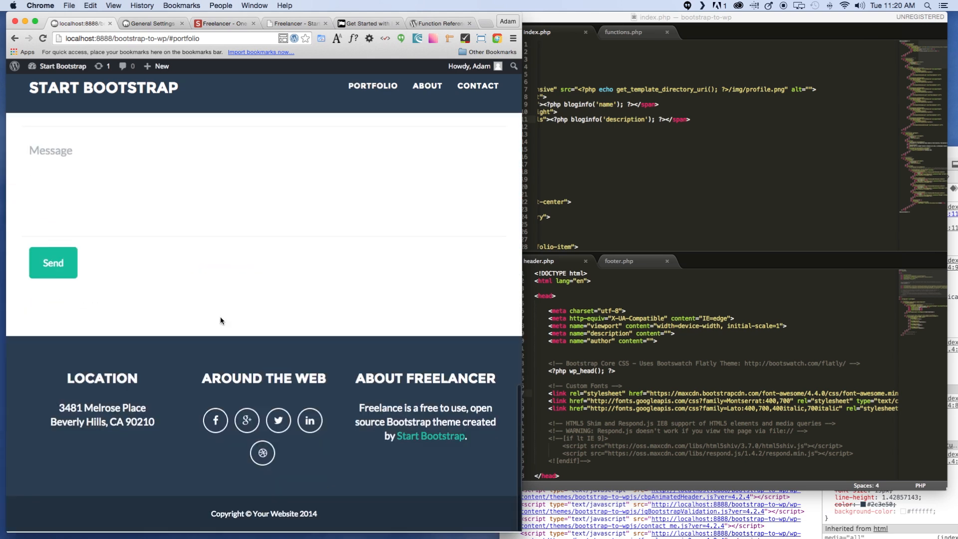